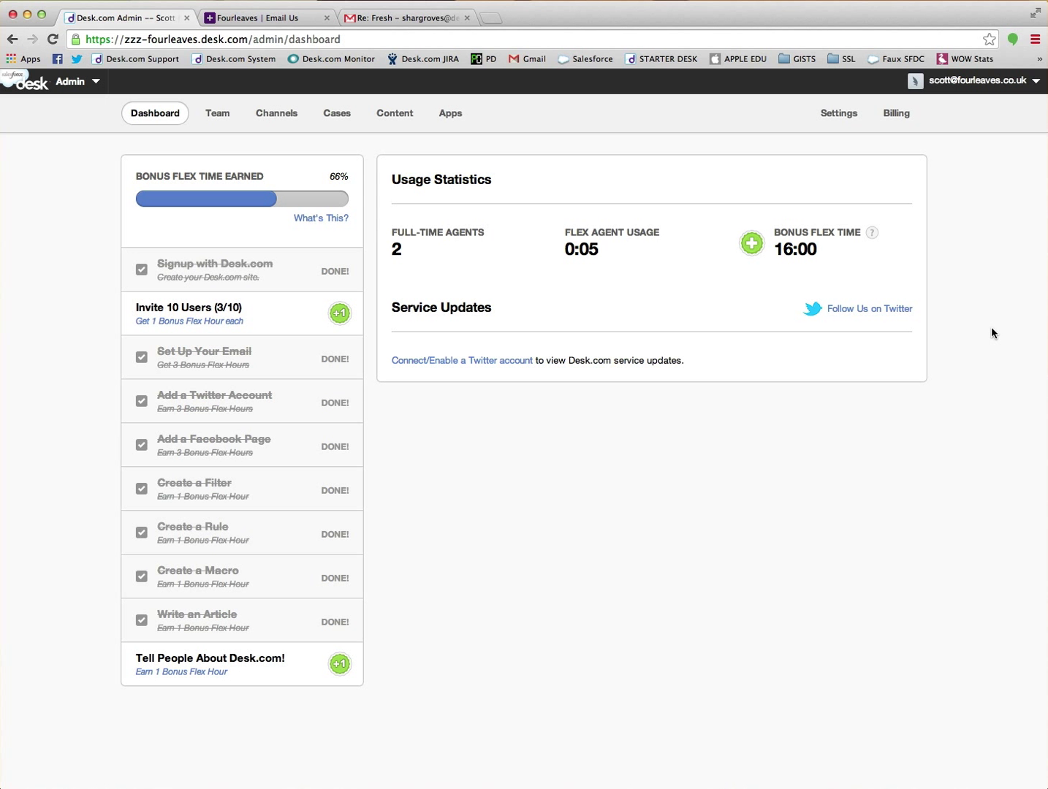
mouse_move(879, 358)
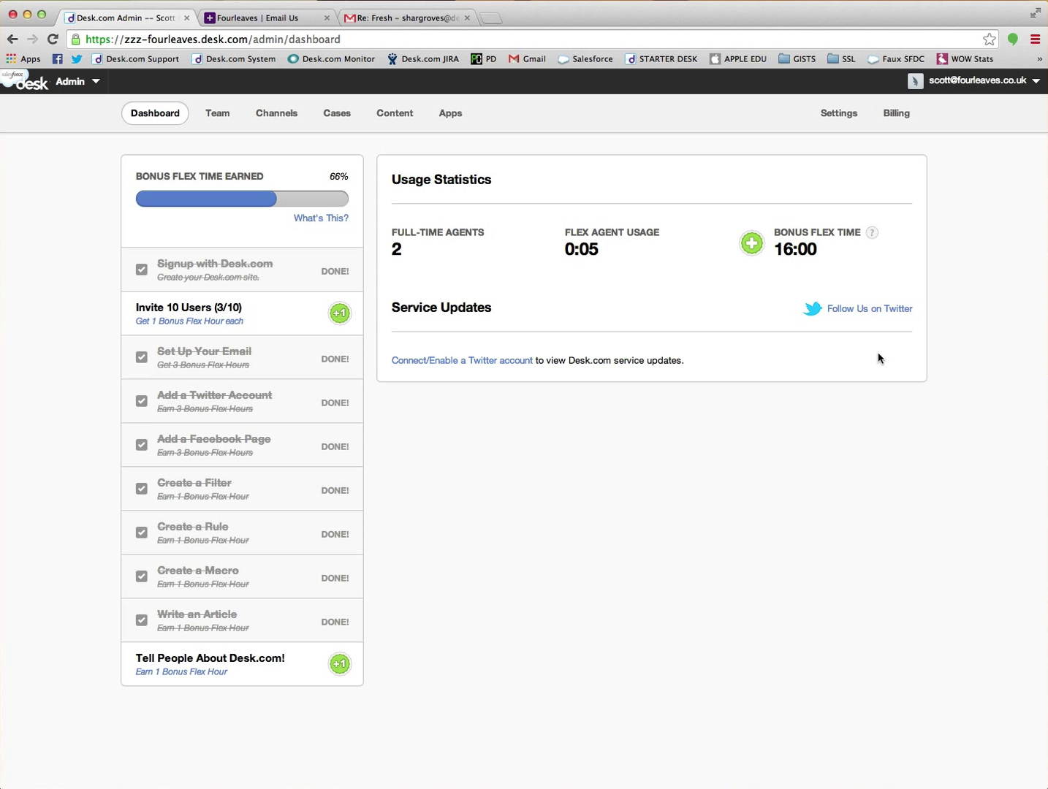
mouse_move(555, 196)
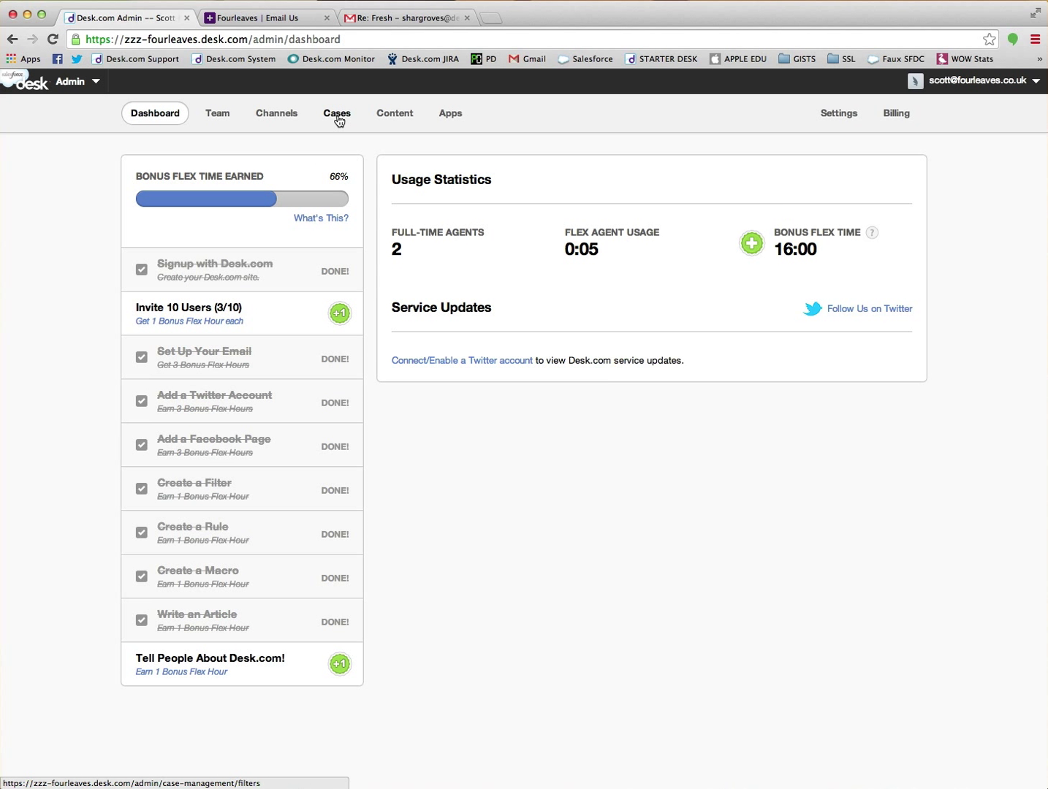
- Under Cases > Rules, create an email inbound interaction rule named 'My AA'
click(336, 113)
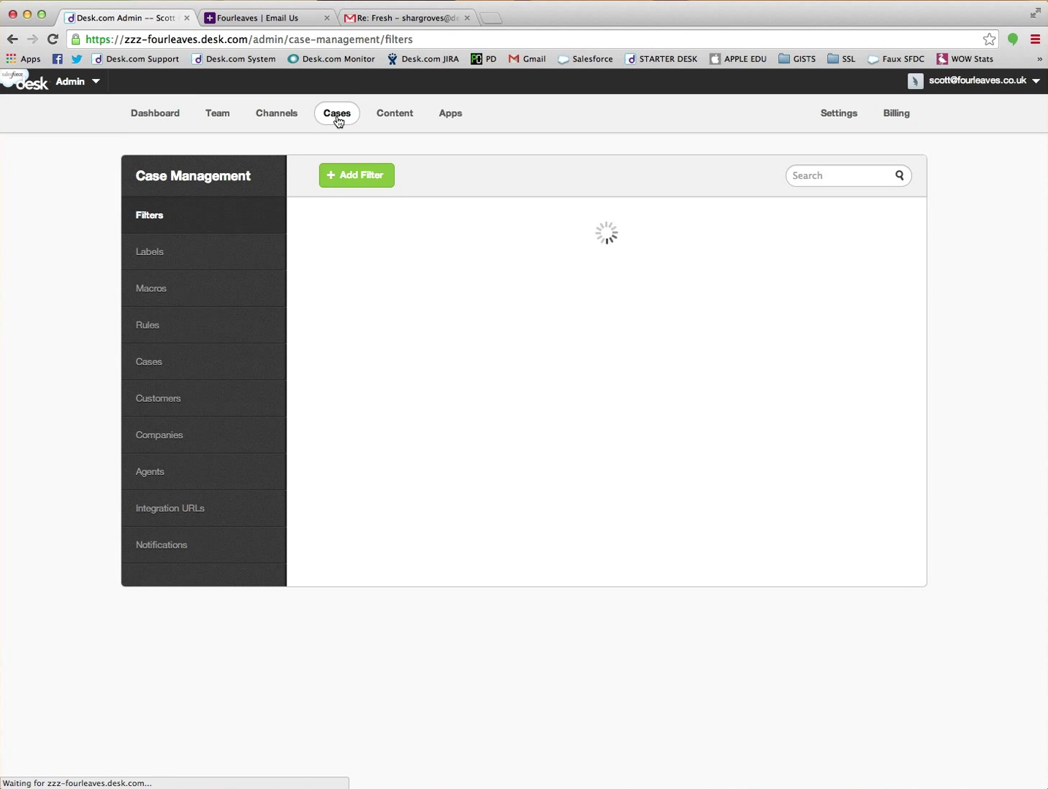
click(148, 325)
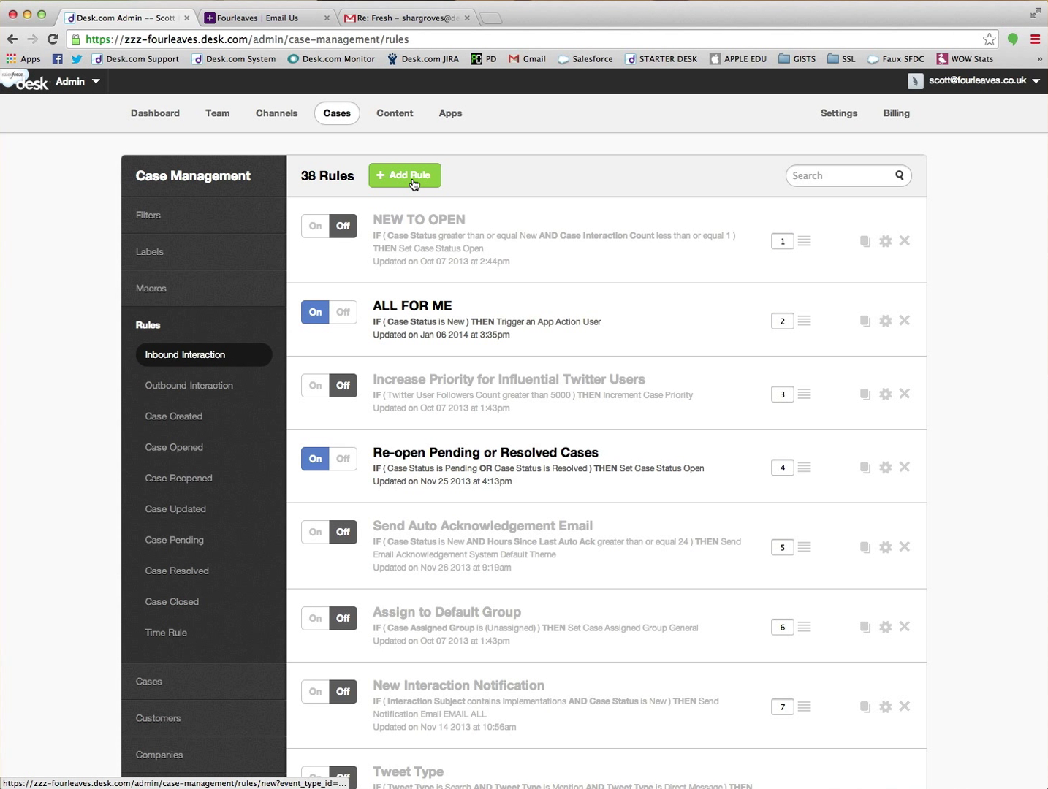
click(404, 175)
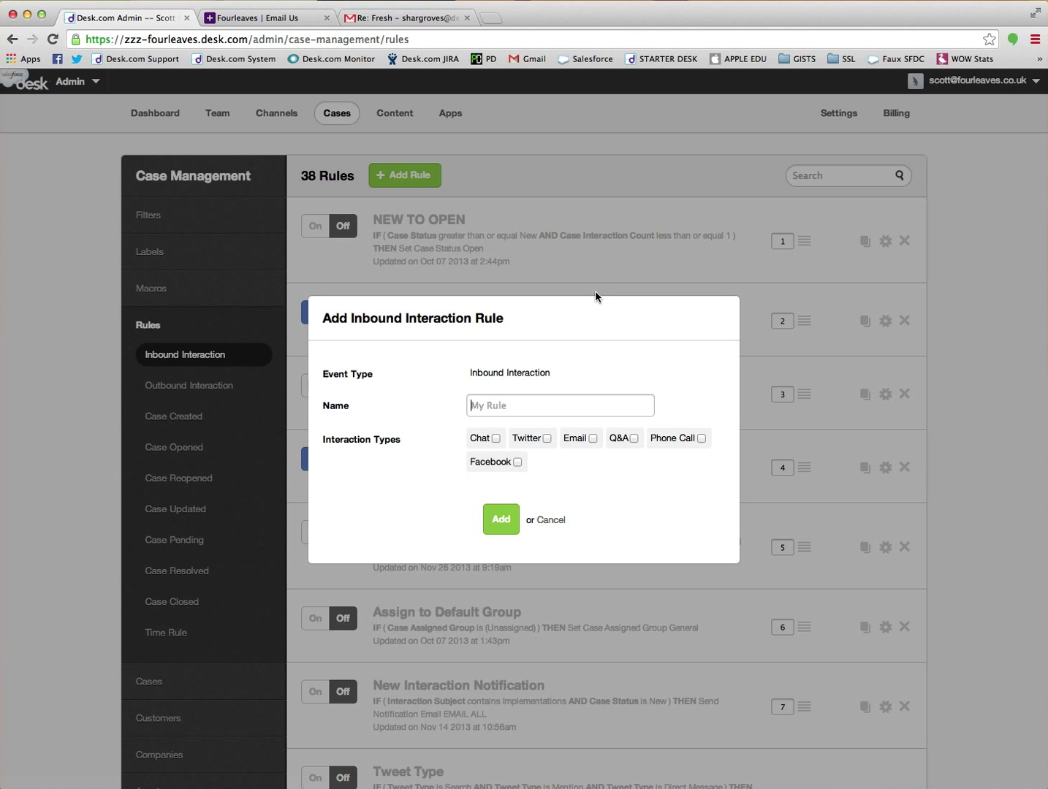
text(My)
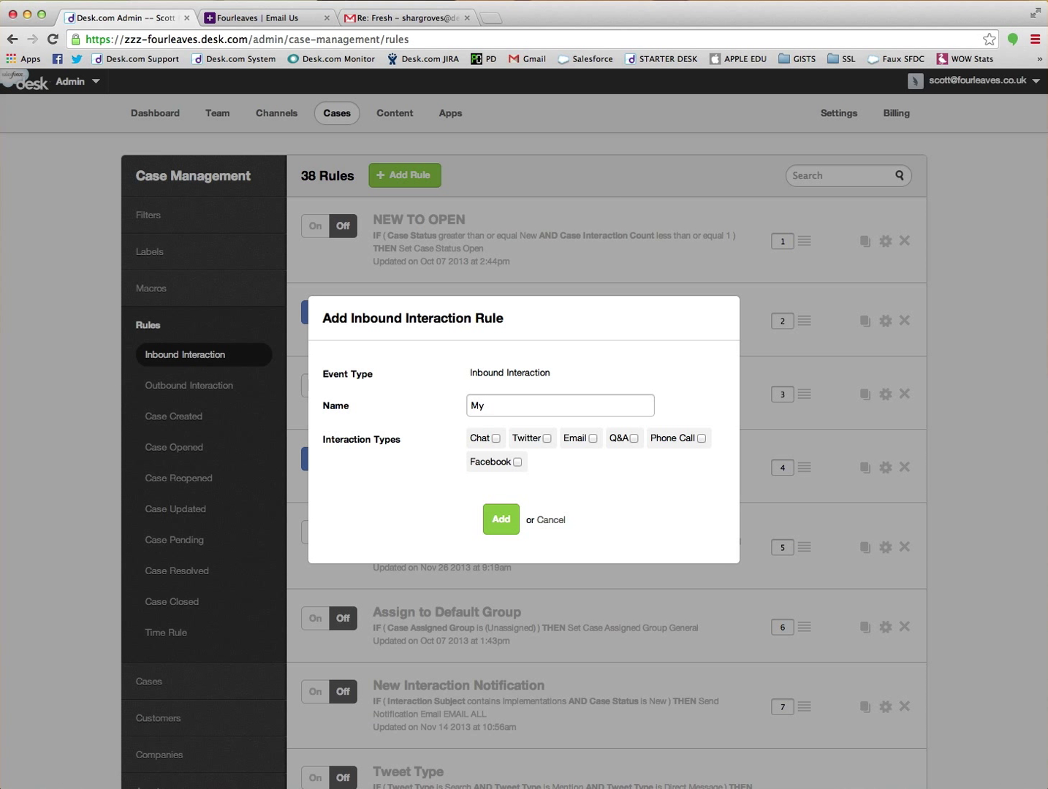
text(AA)
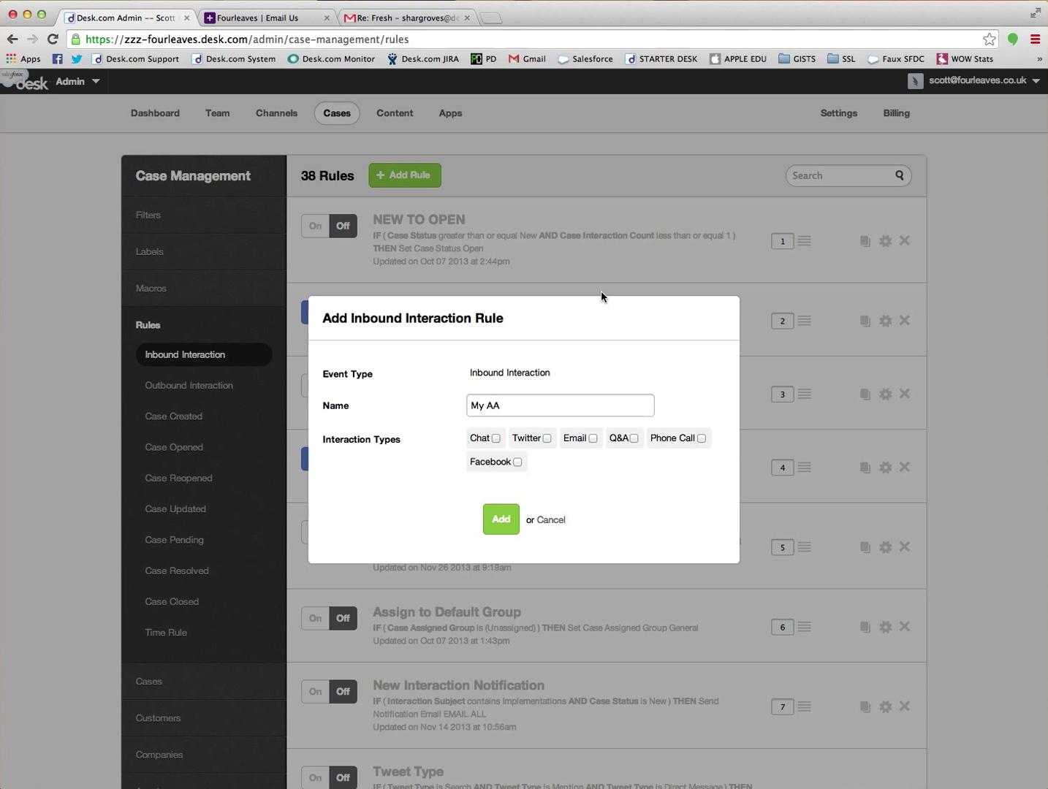
click(592, 438)
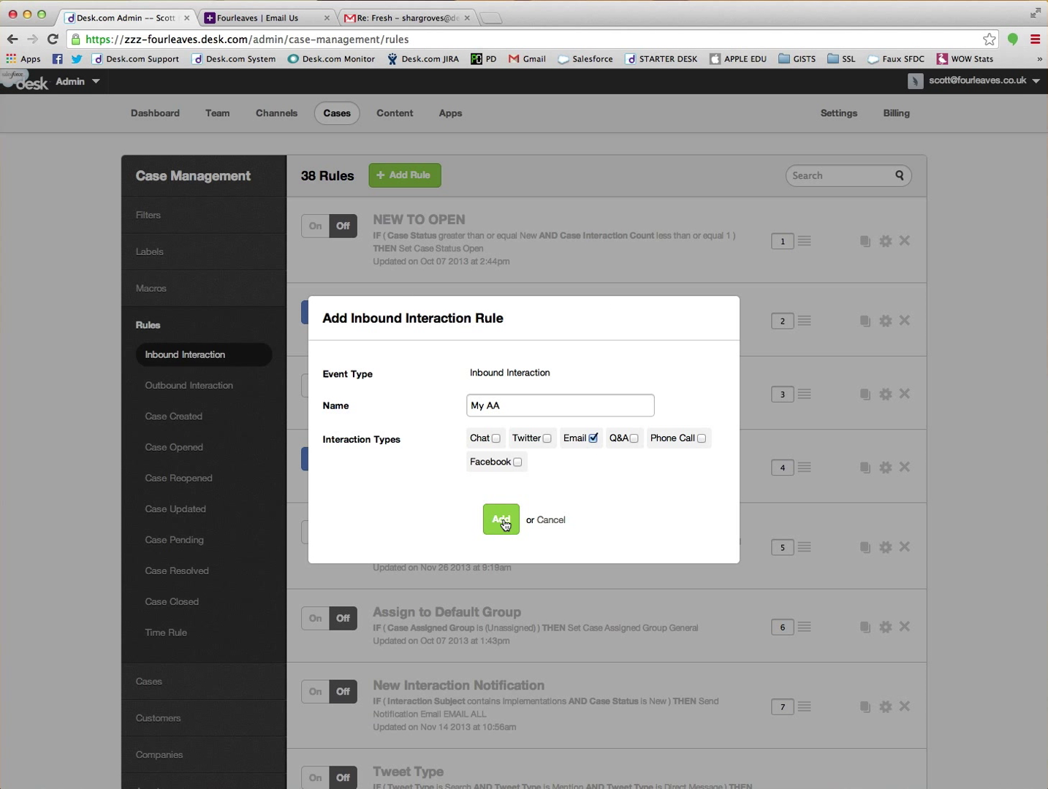
click(499, 520)
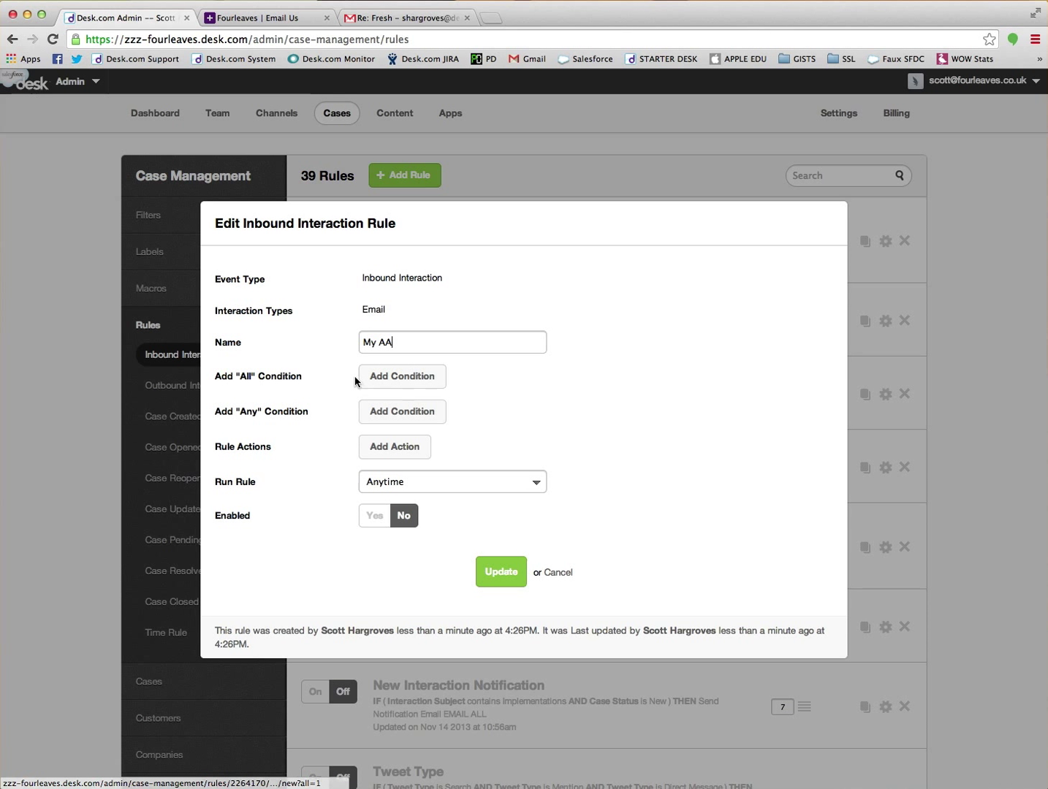
- Add a blank All condition to My AA and open its field list
click(401, 376)
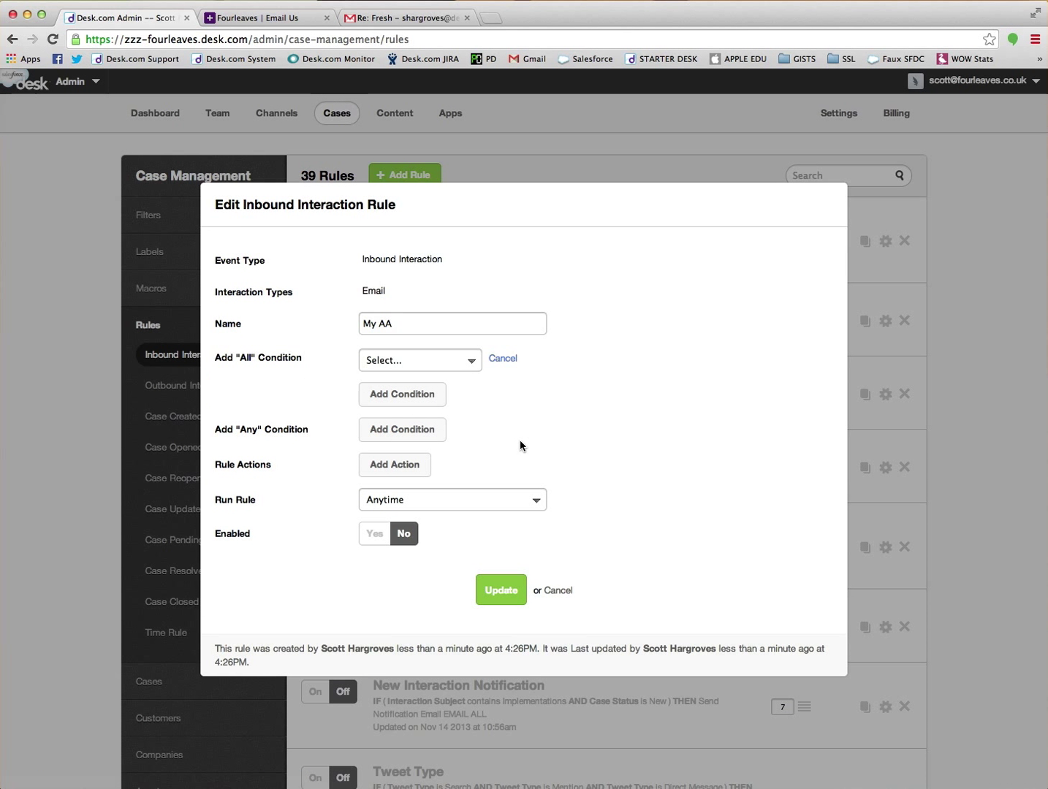
click(419, 360)
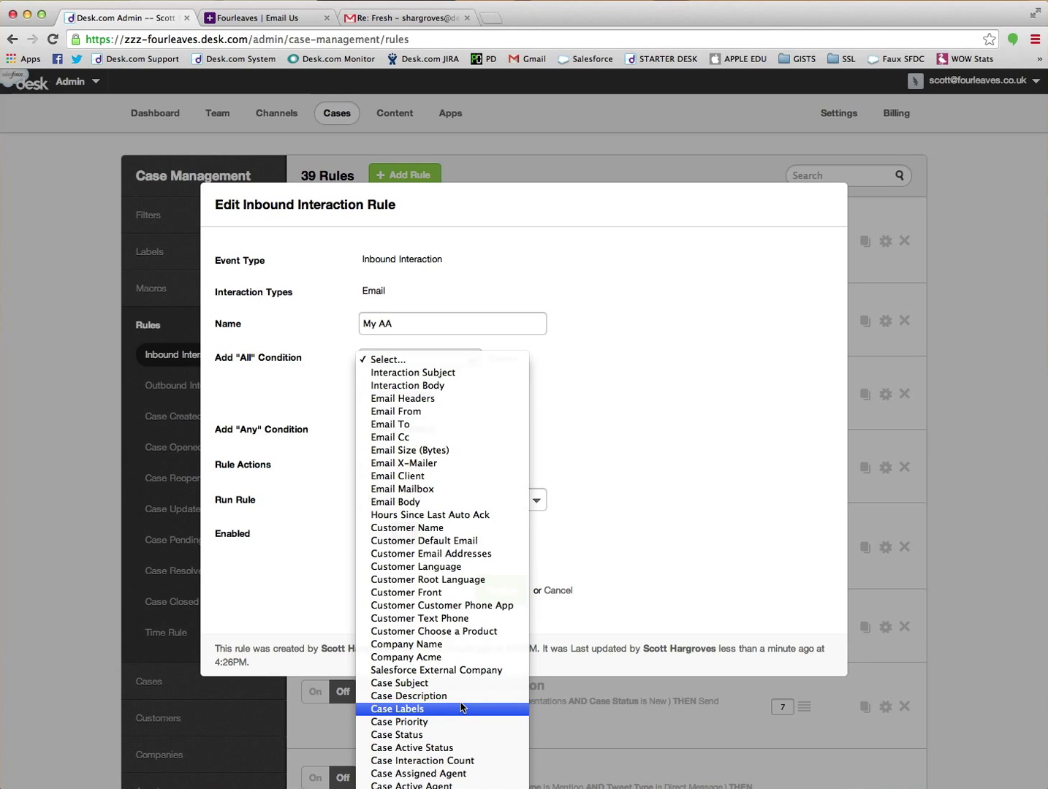
mouse_move(460, 696)
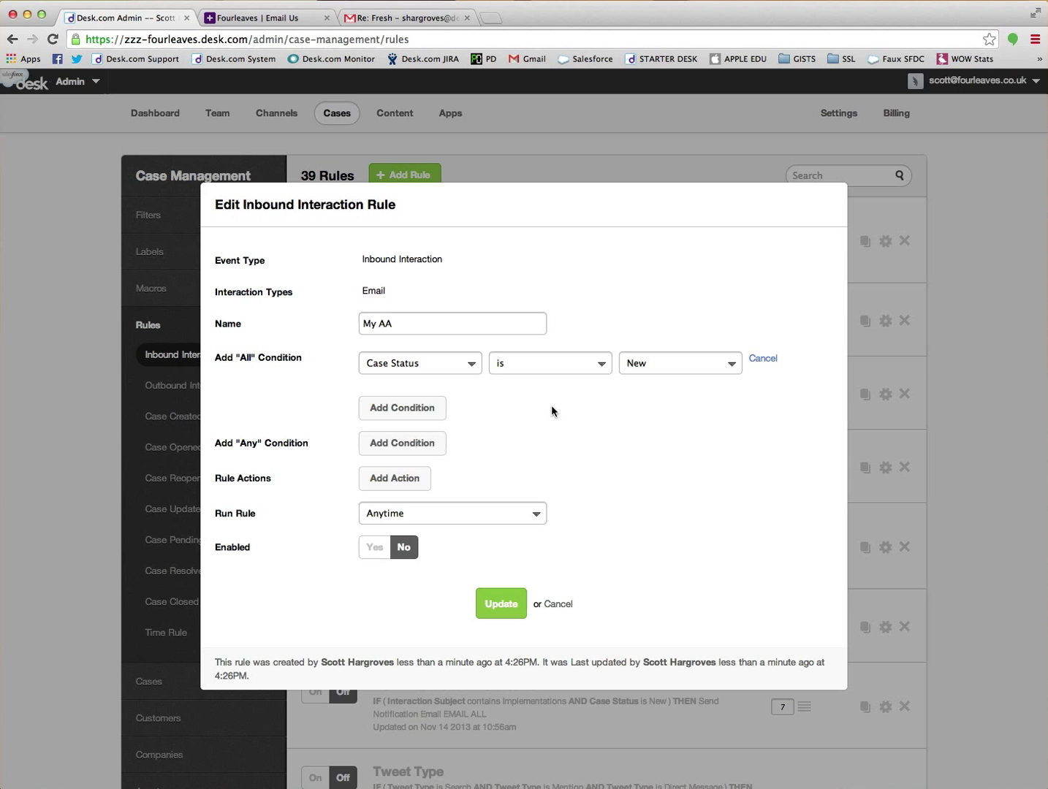
mouse_move(526, 405)
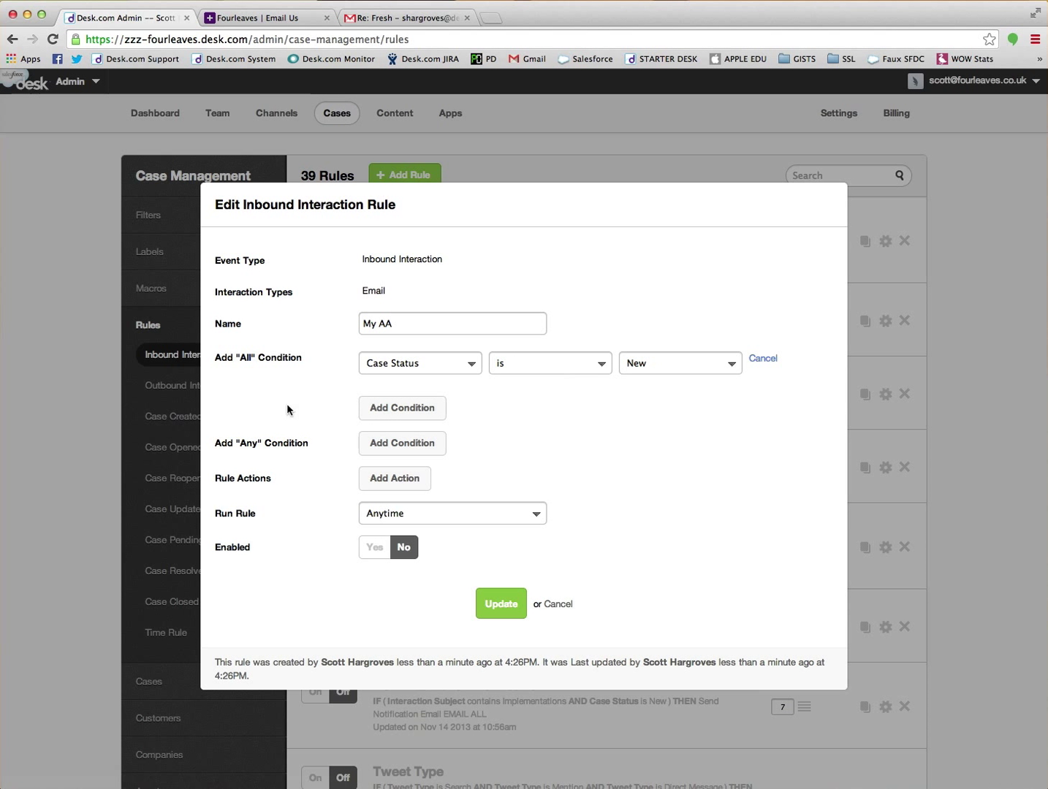
- Add a second All condition checking Hours Since Last Auto Ack
click(402, 408)
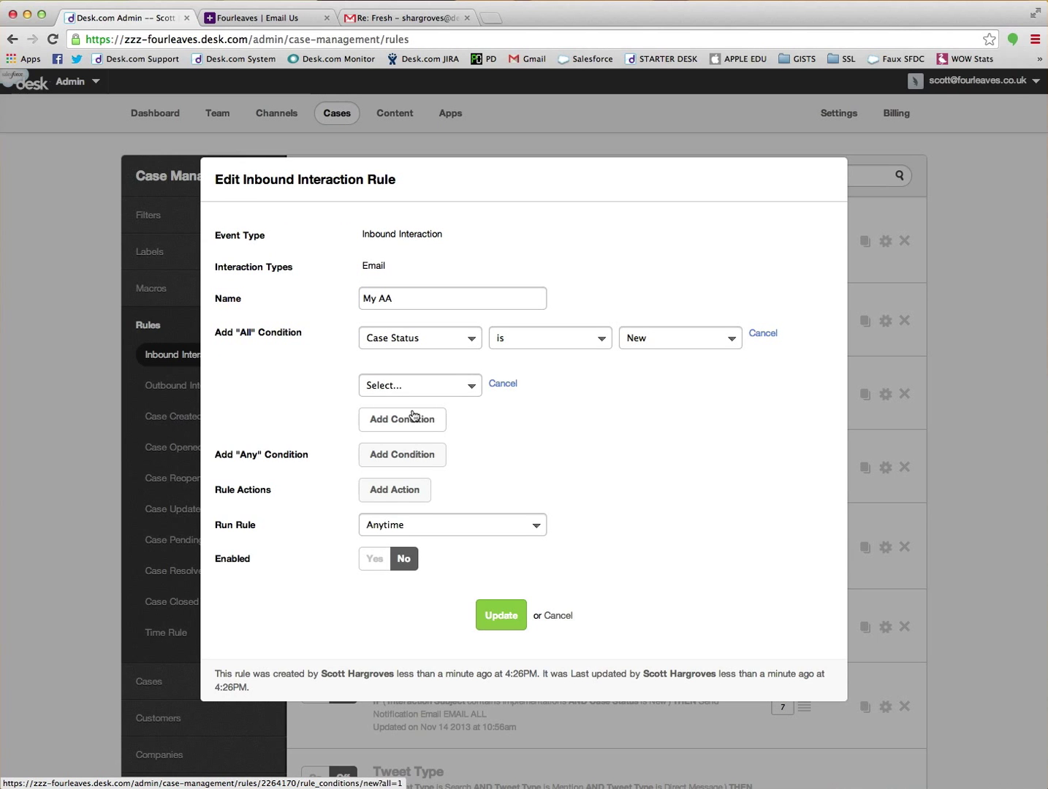
click(418, 385)
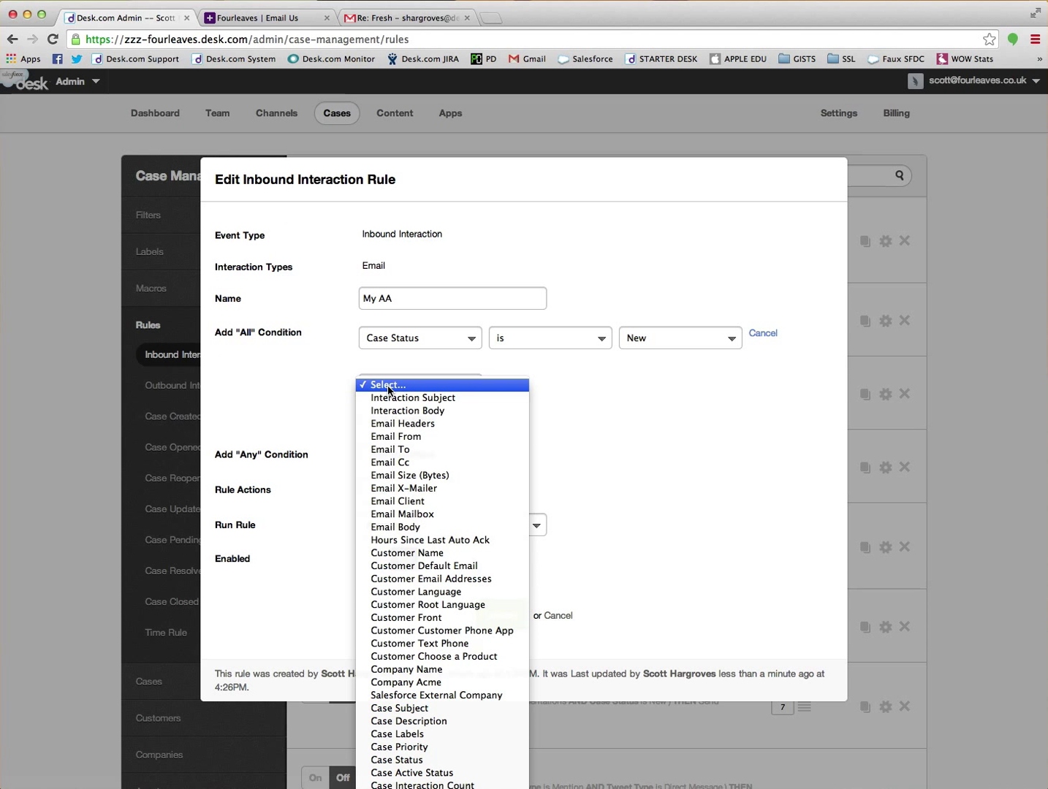
mouse_move(413, 397)
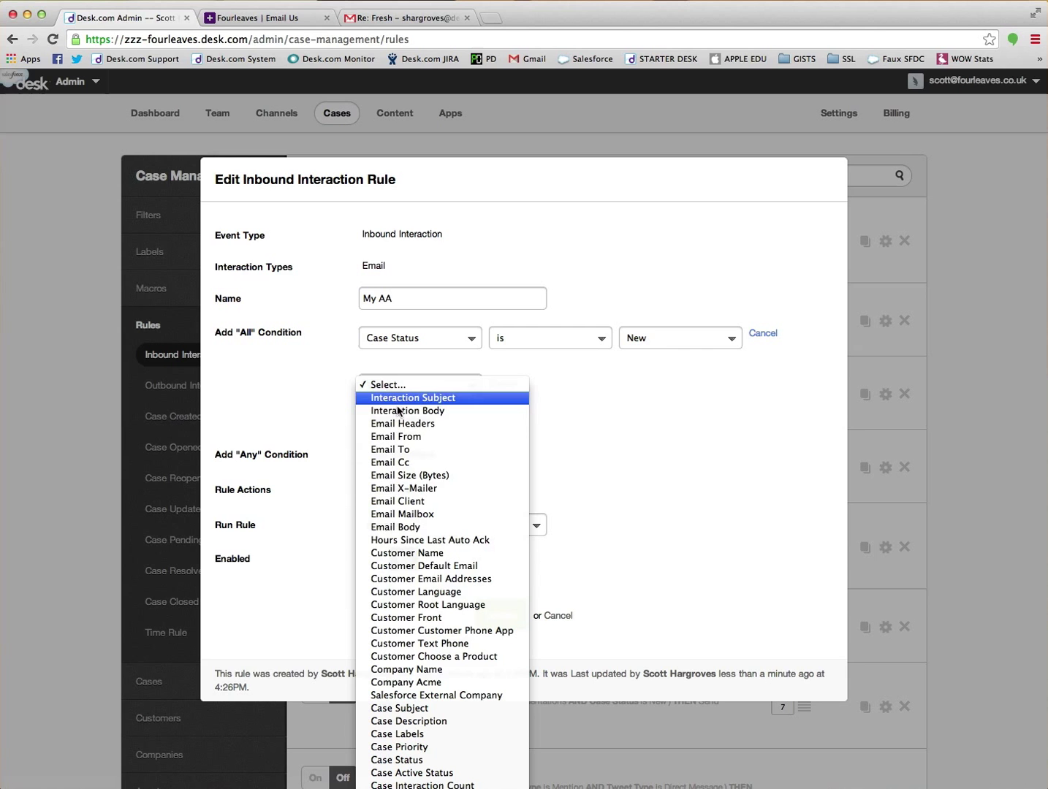
mouse_move(518, 545)
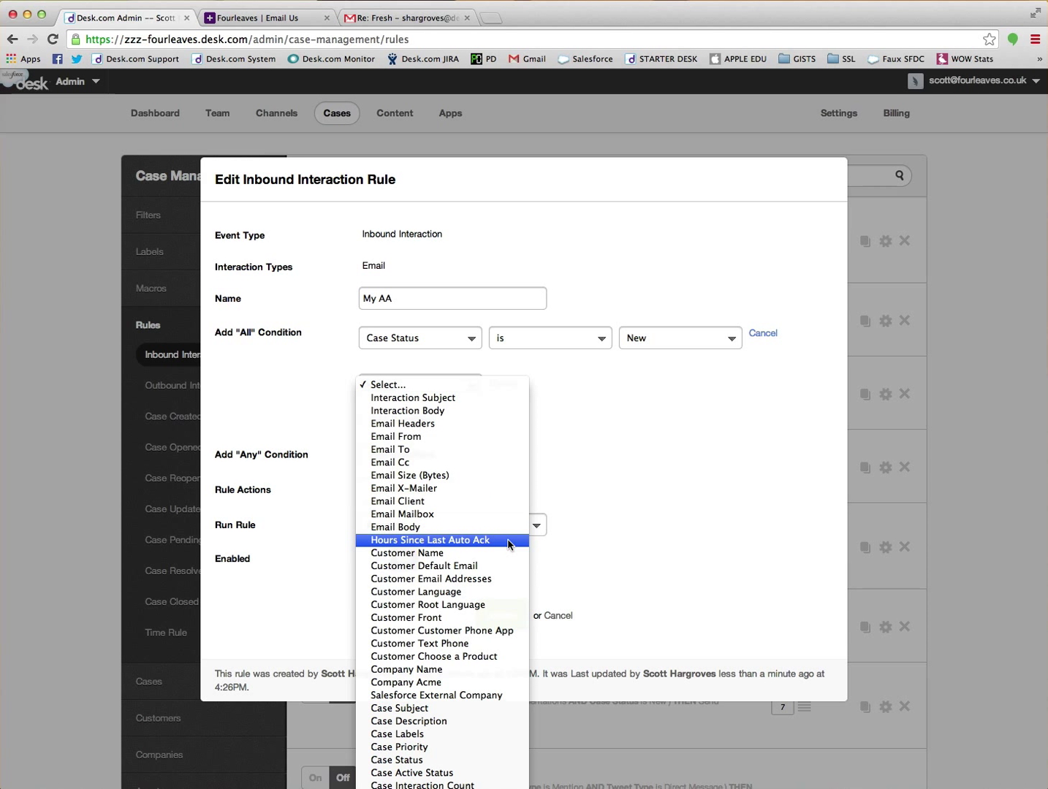
click(430, 540)
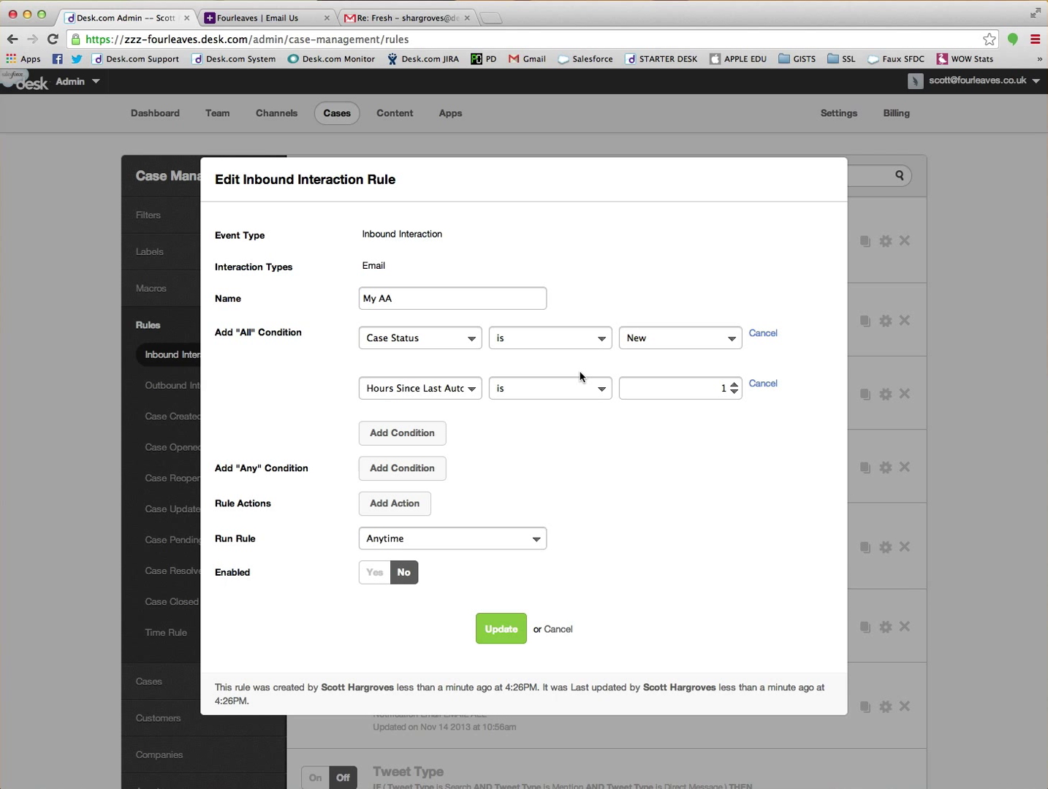
mouse_move(542, 395)
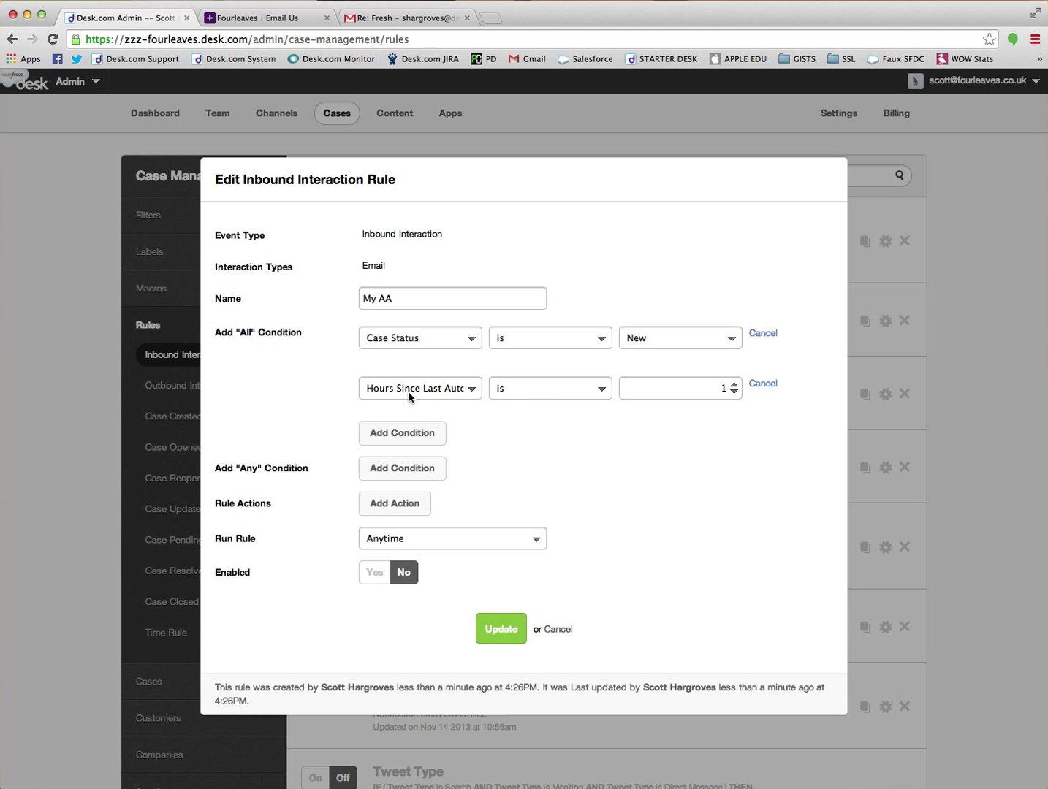
mouse_move(537, 391)
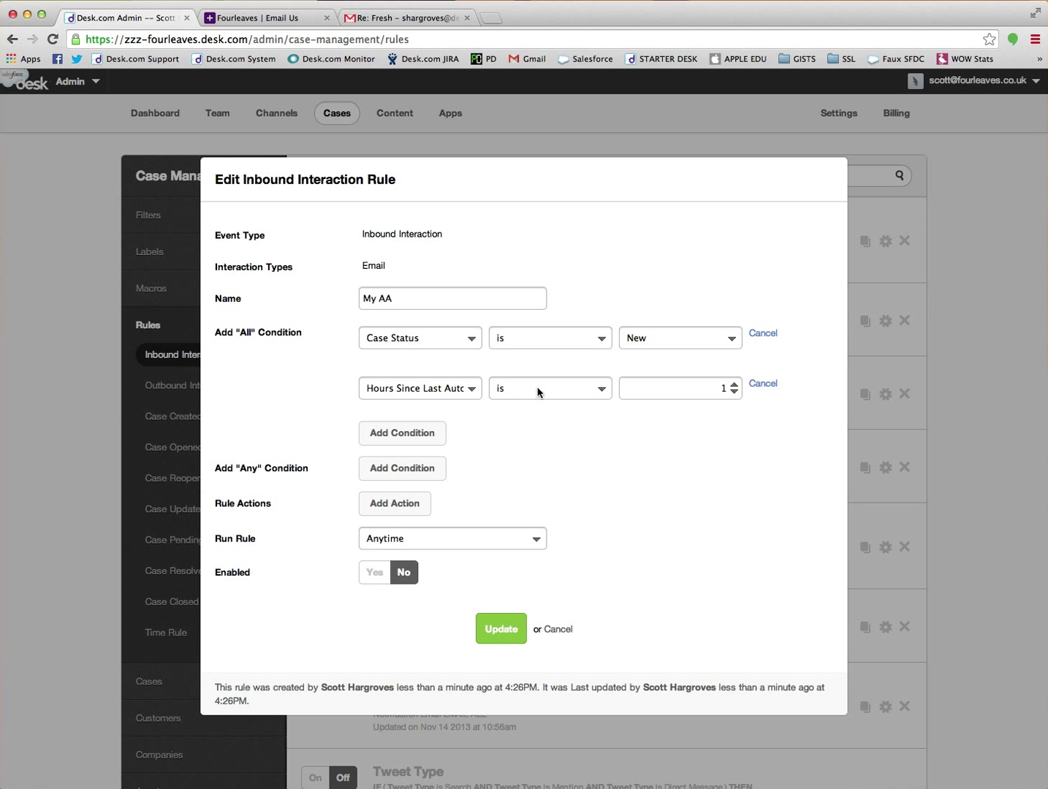
- Set the Hours Since Last Auto Ack condition to greater than or equal to 24
click(549, 388)
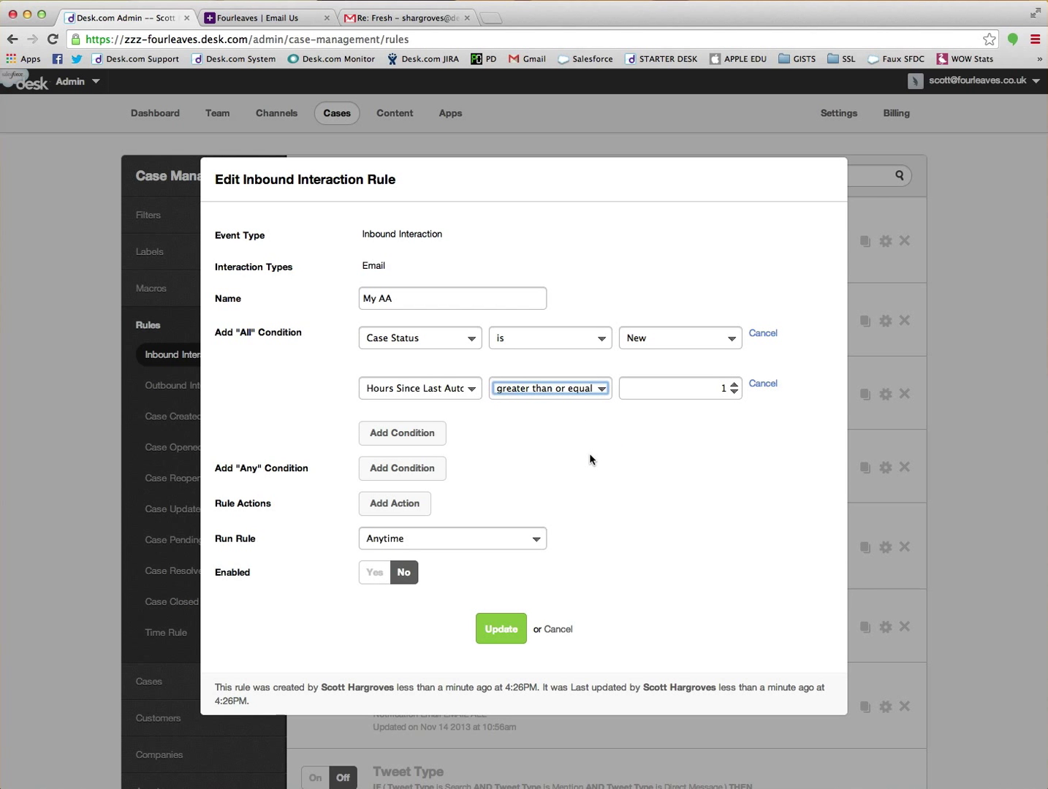
click(701, 388)
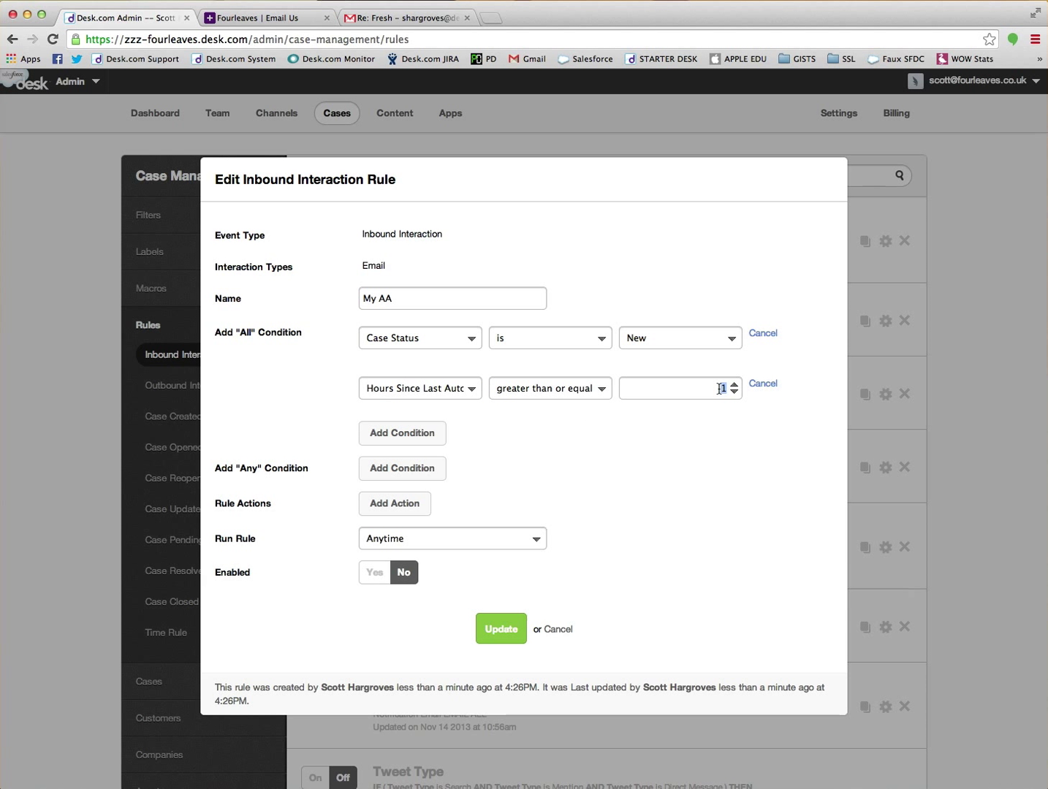
text(24)
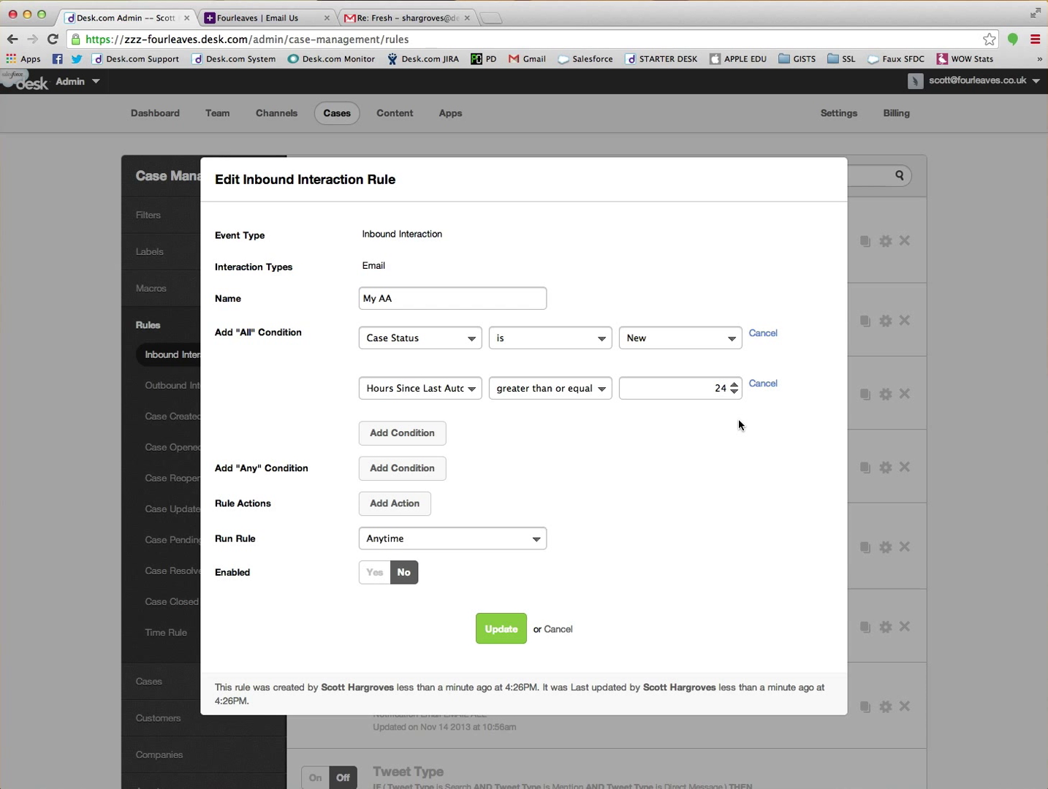
mouse_move(373, 364)
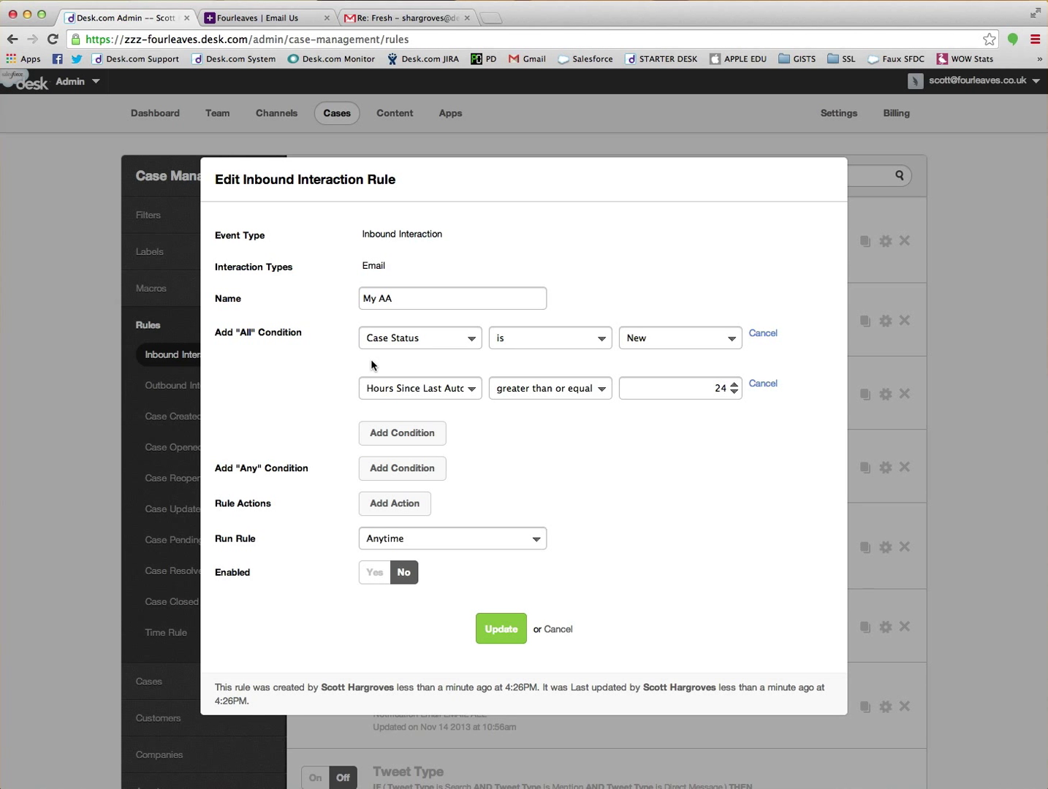
mouse_move(372, 388)
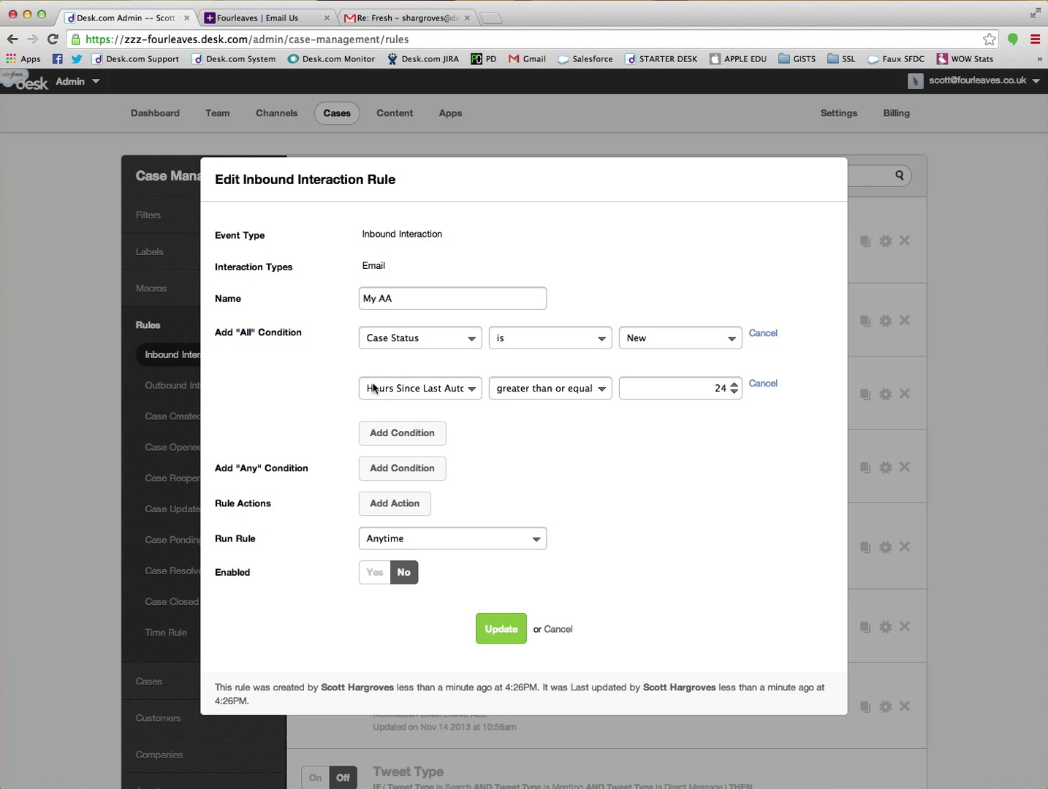
mouse_move(364, 381)
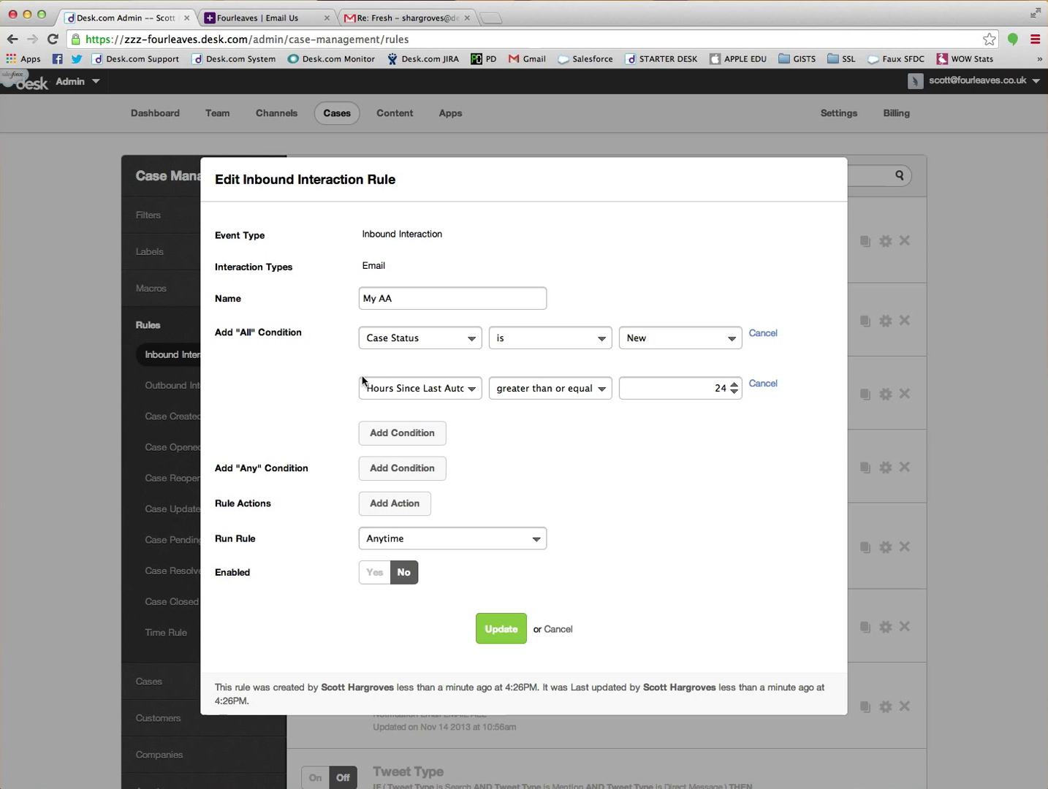
mouse_move(324, 409)
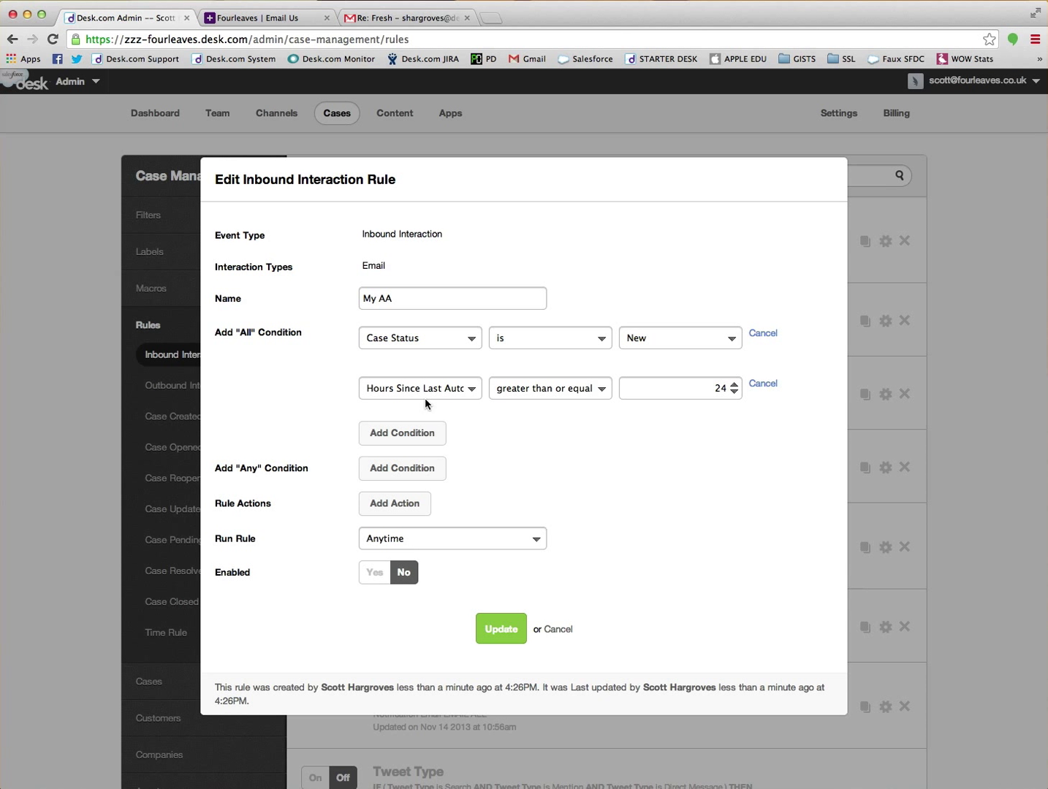
mouse_move(595, 403)
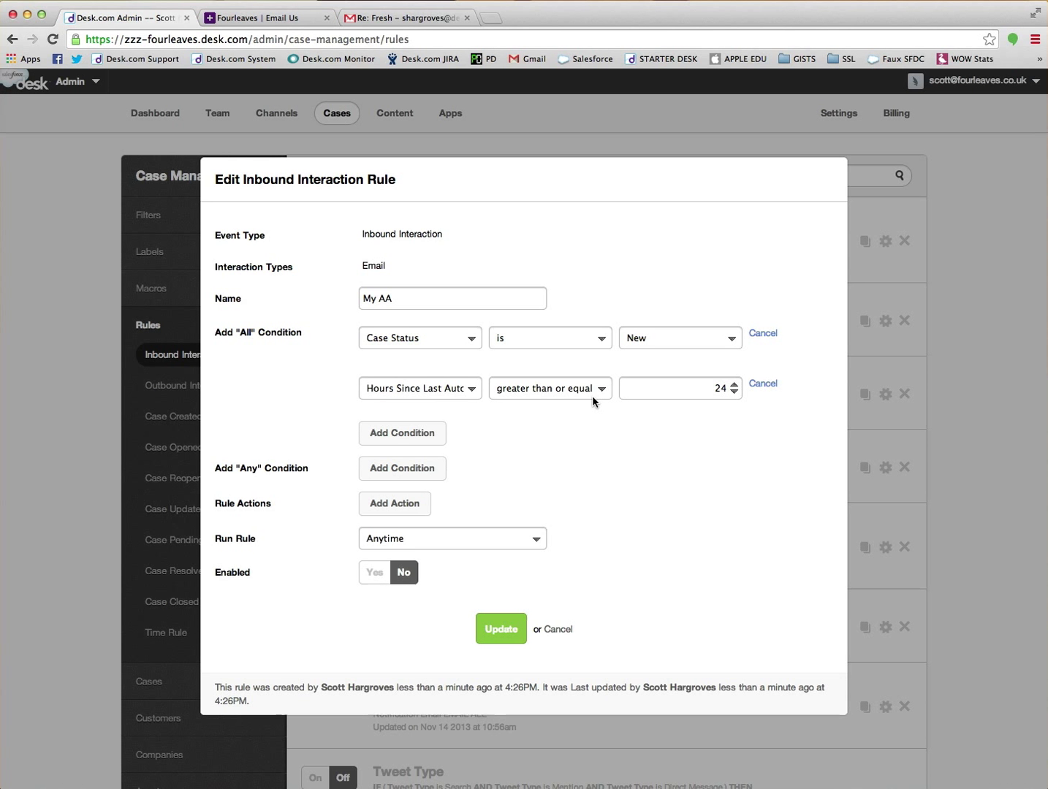
mouse_move(223, 509)
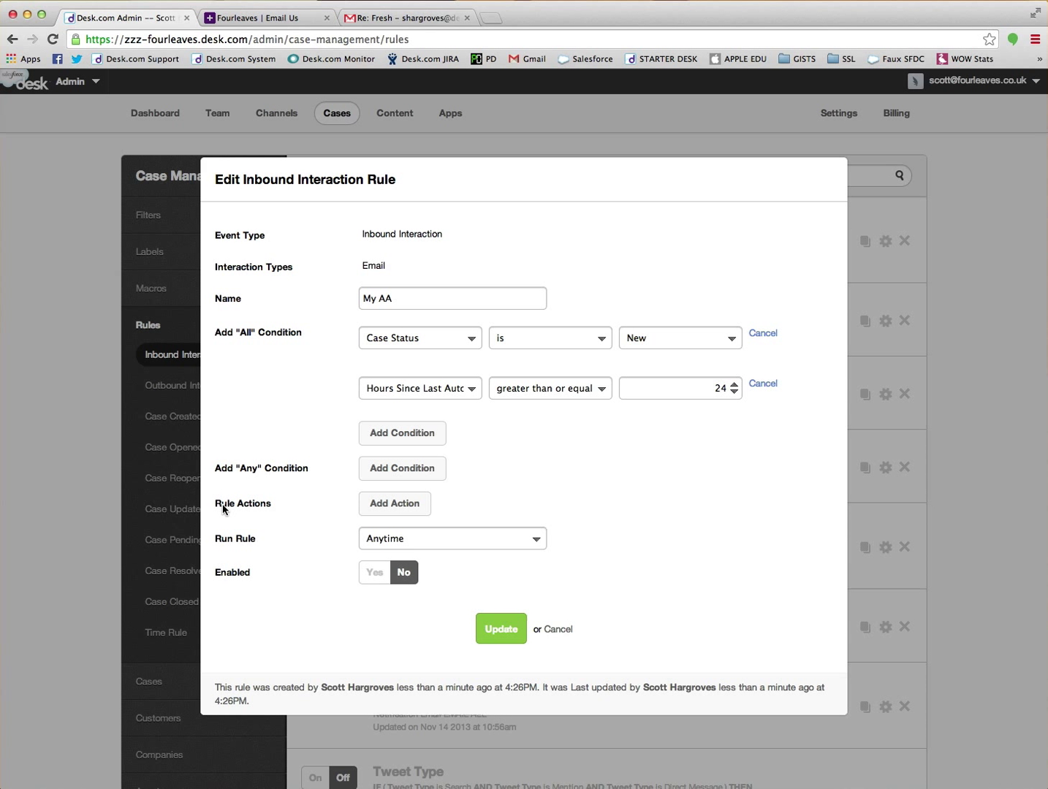
mouse_move(393, 504)
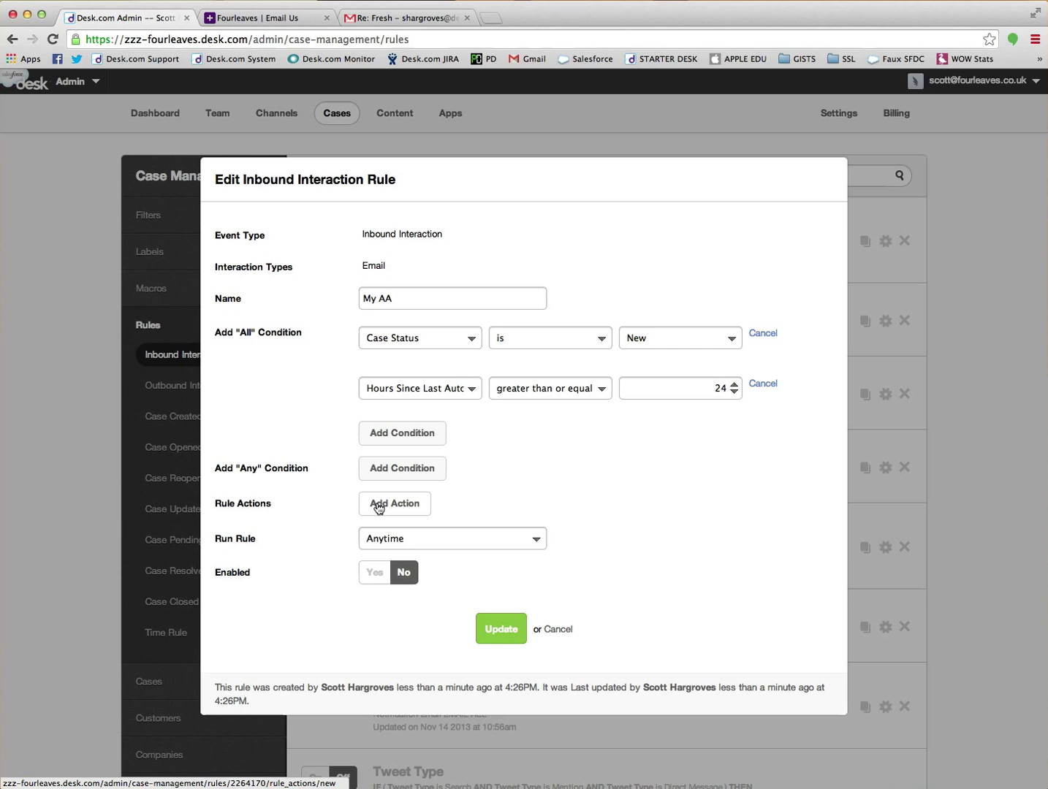
- Add a Send Email Acknowledgement action, set Enabled to Yes, and update the rule
click(394, 503)
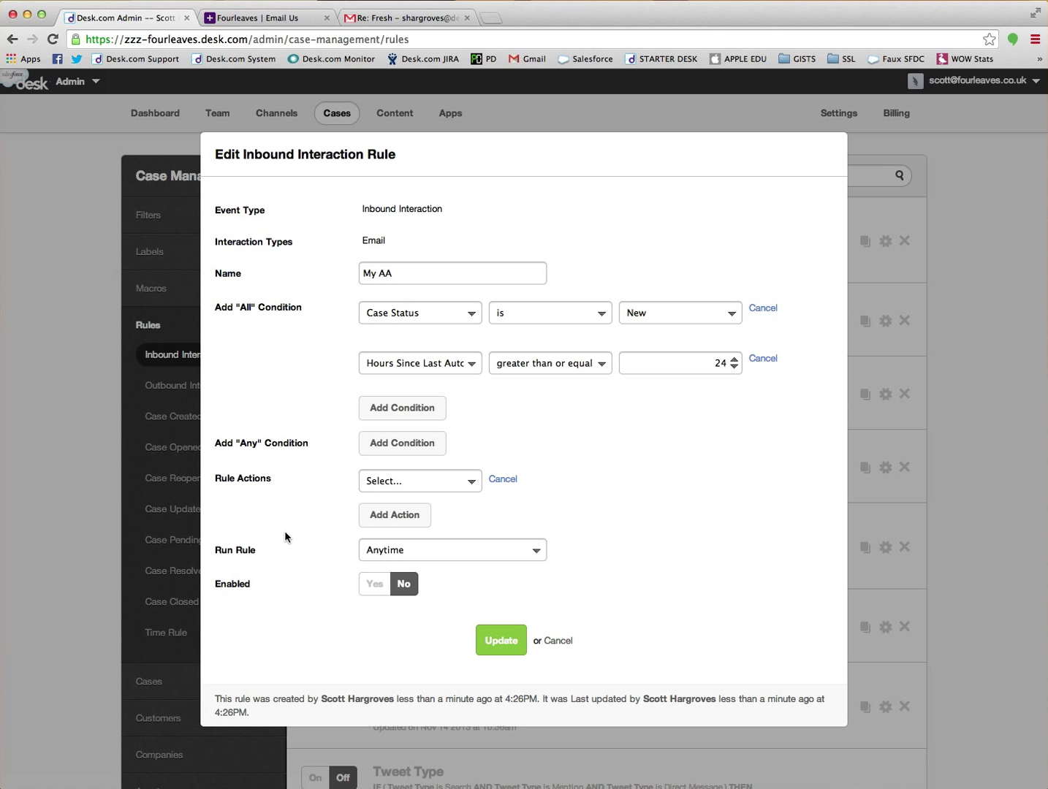
click(420, 481)
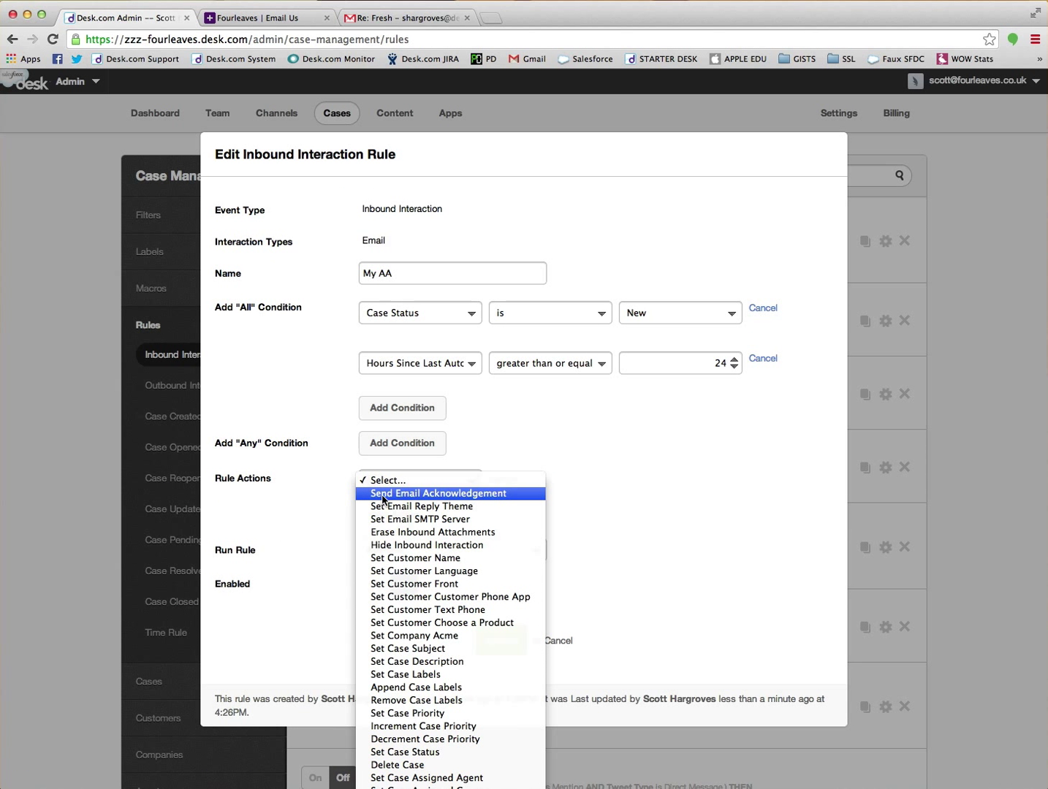
click(437, 493)
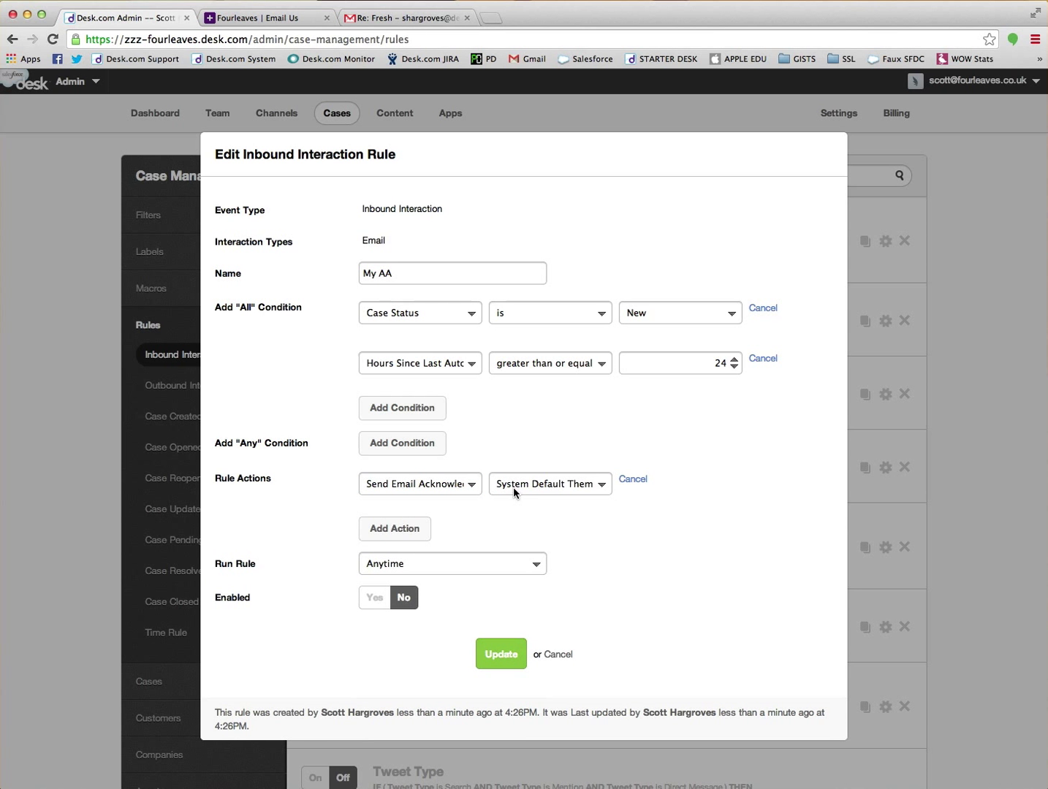
mouse_move(568, 497)
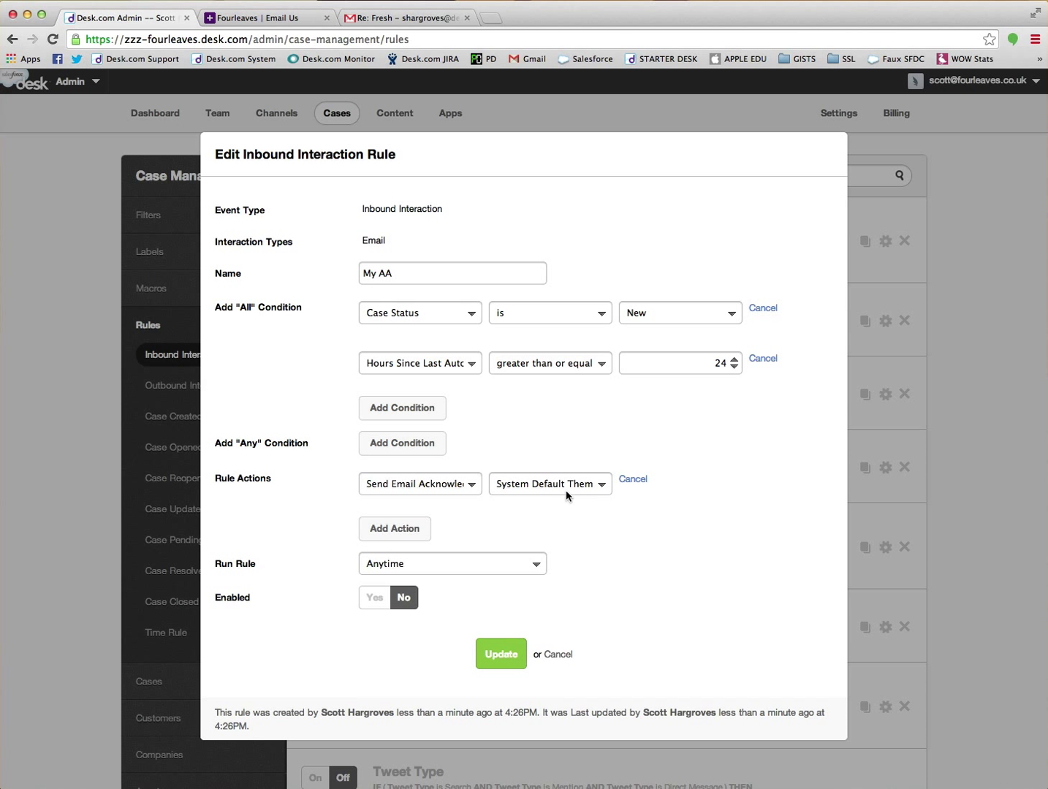
mouse_move(535, 523)
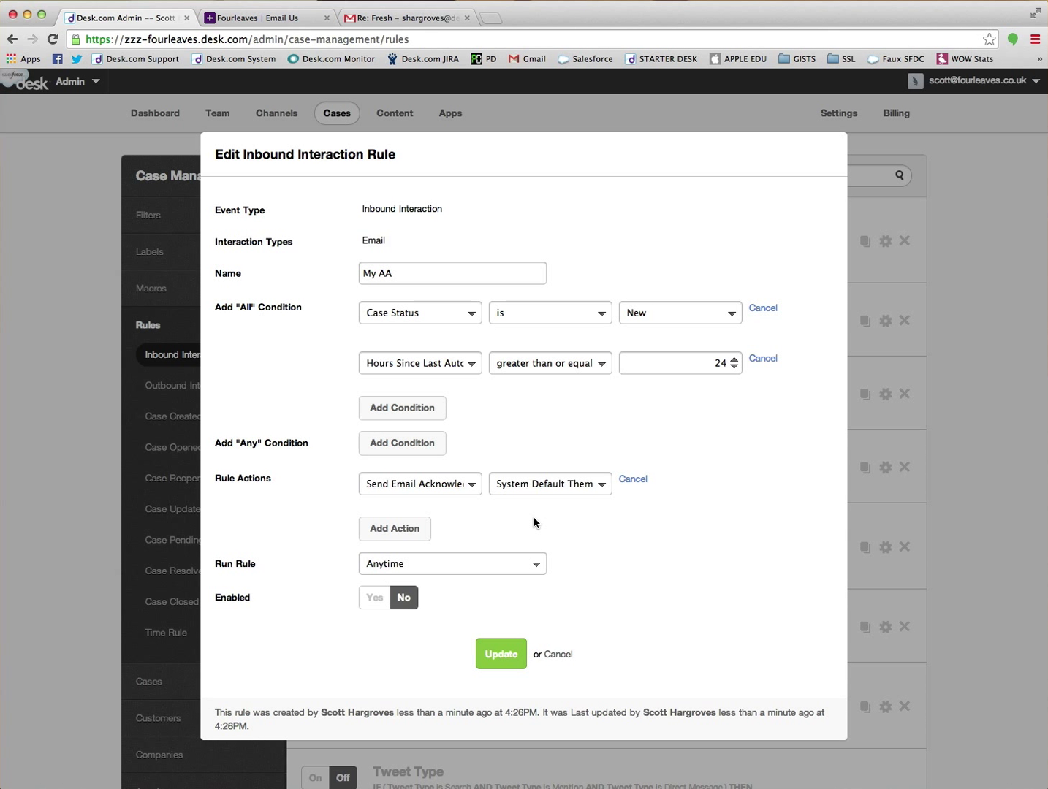
mouse_move(506, 517)
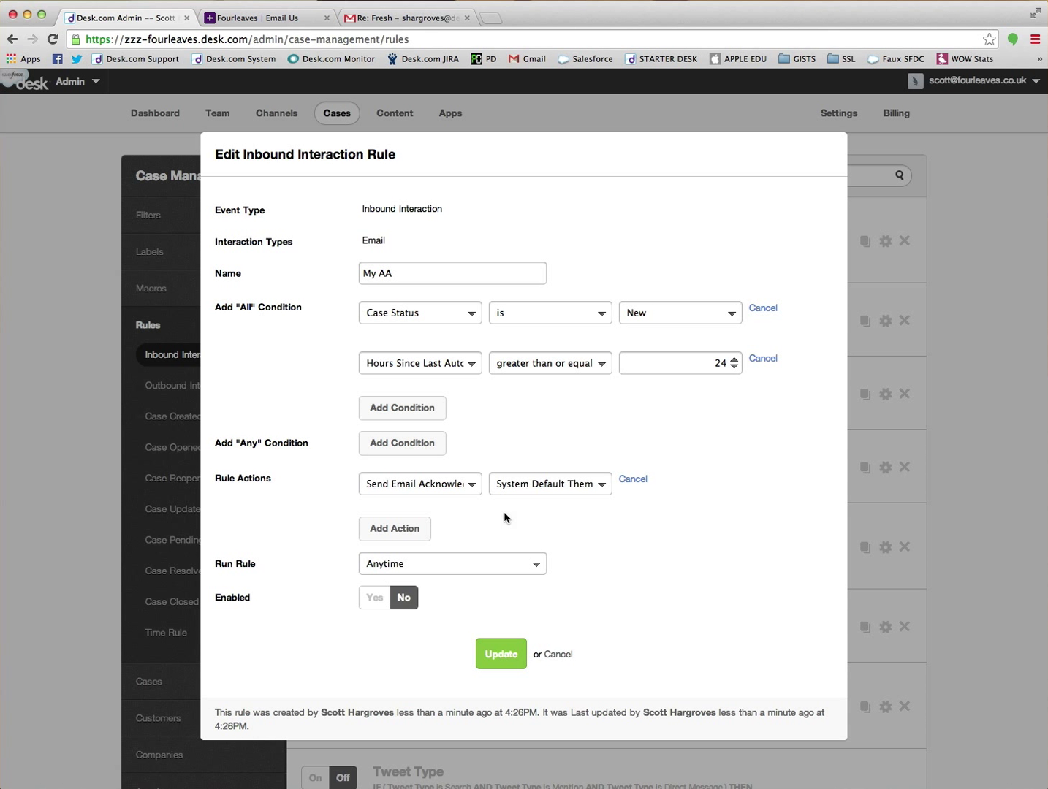
click(373, 597)
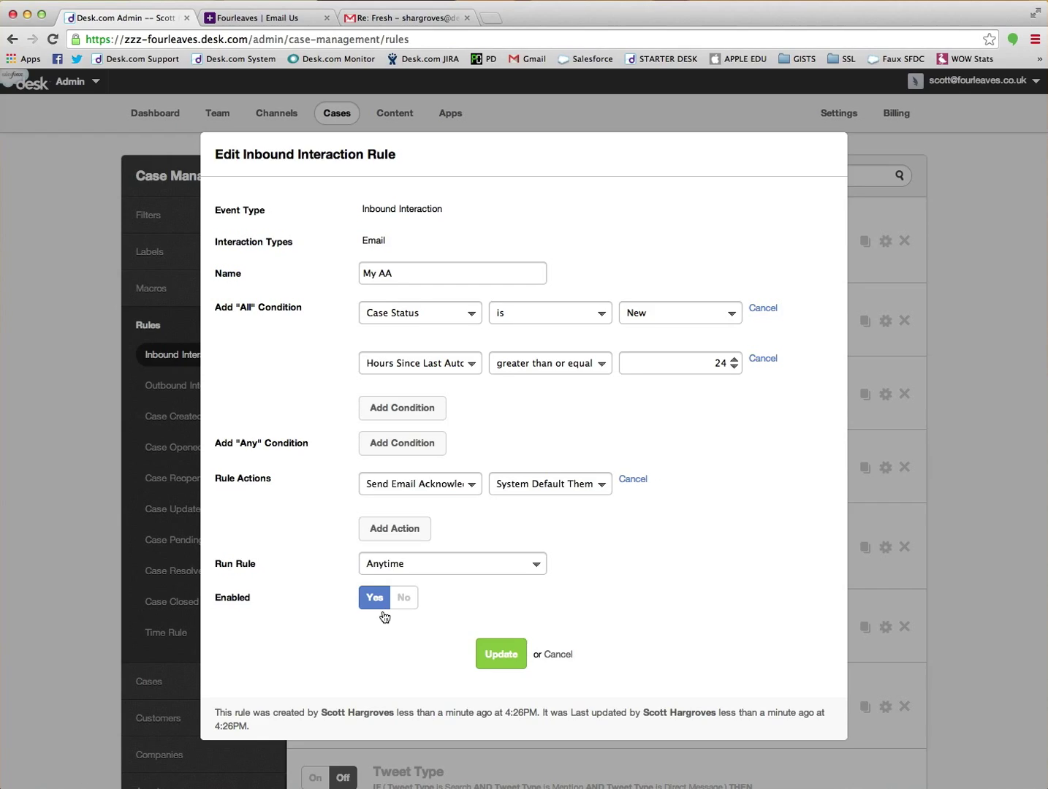
click(501, 653)
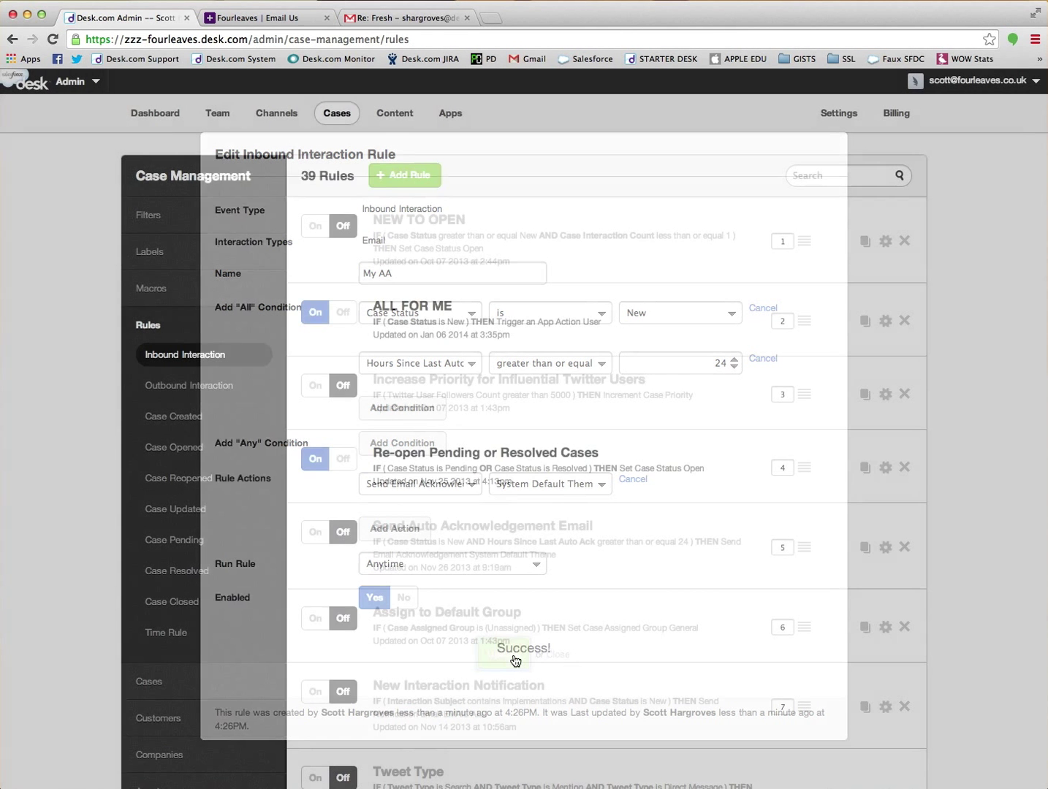
click(514, 659)
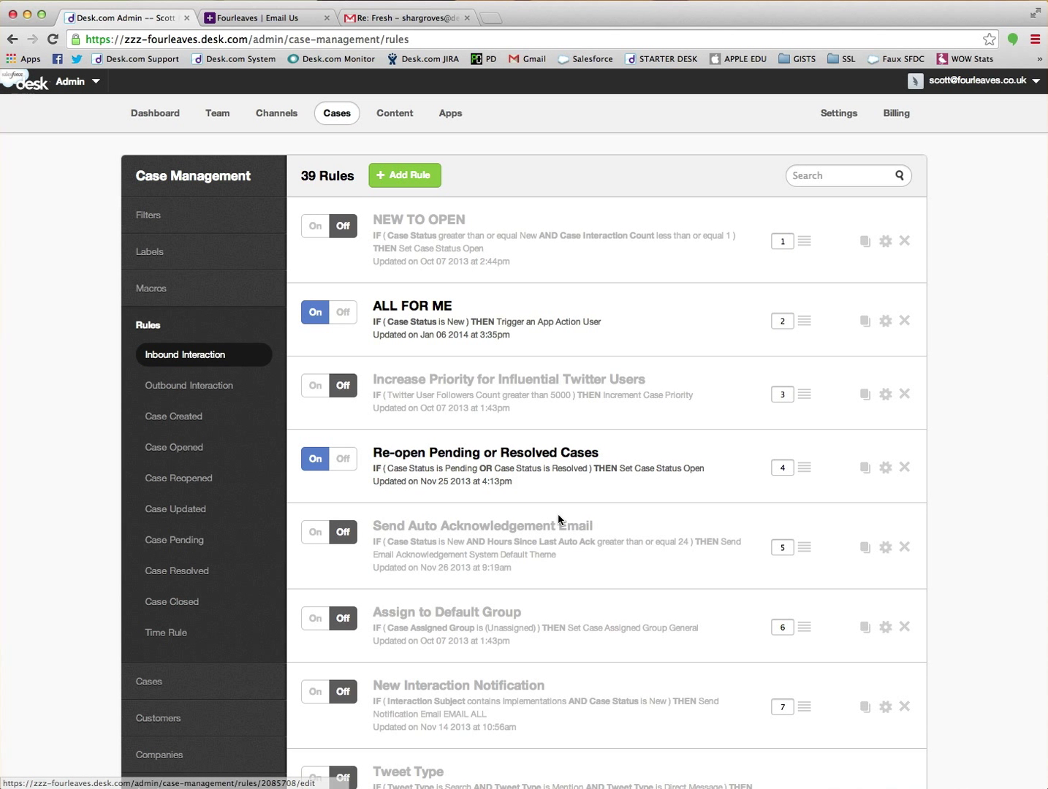
- Go to Channels > Email > Auto-Acknowledgements to list the four themes
click(276, 113)
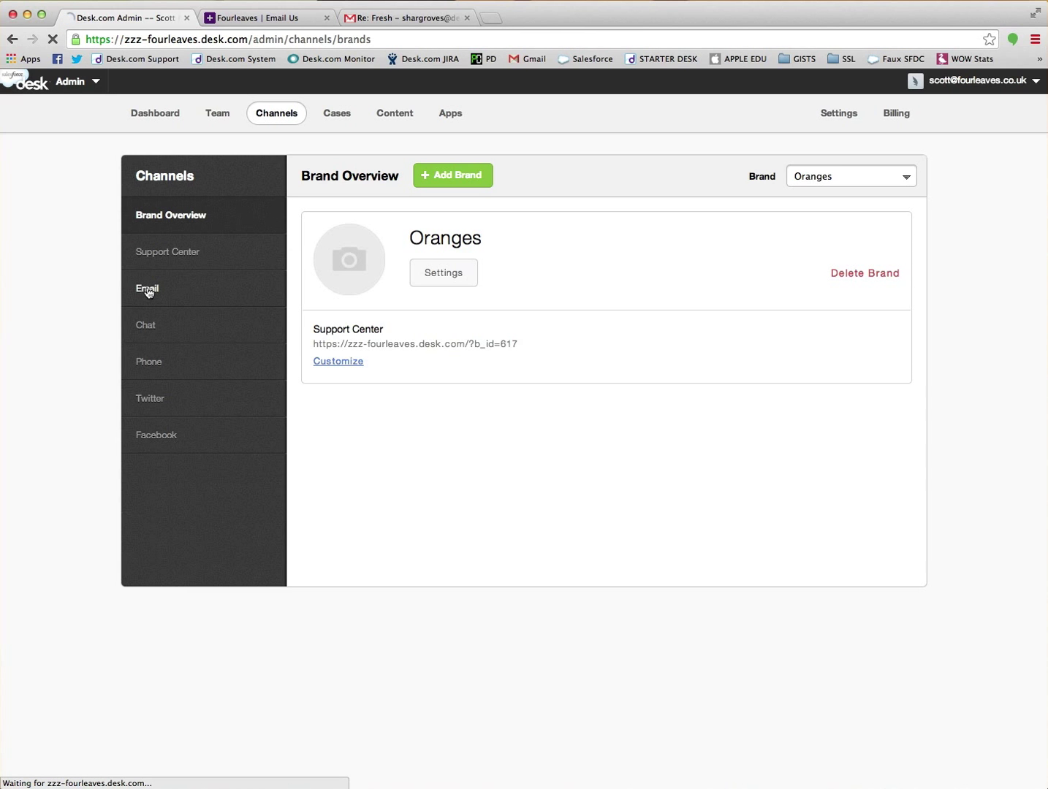
click(147, 290)
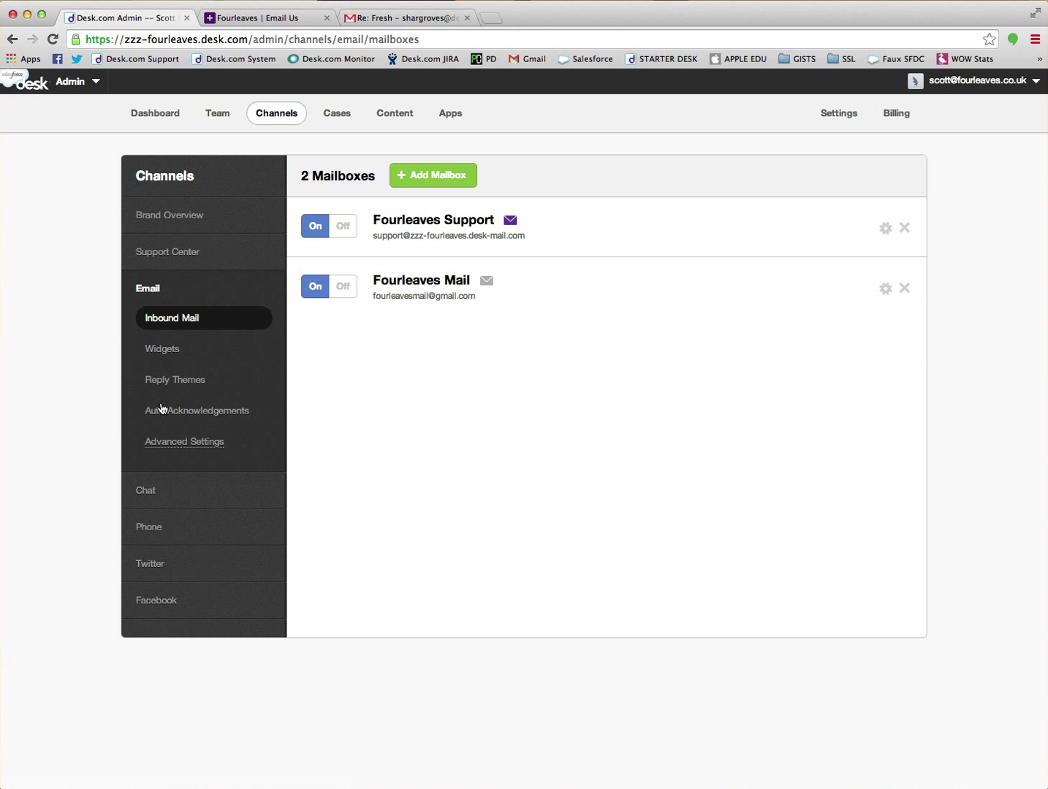
click(204, 410)
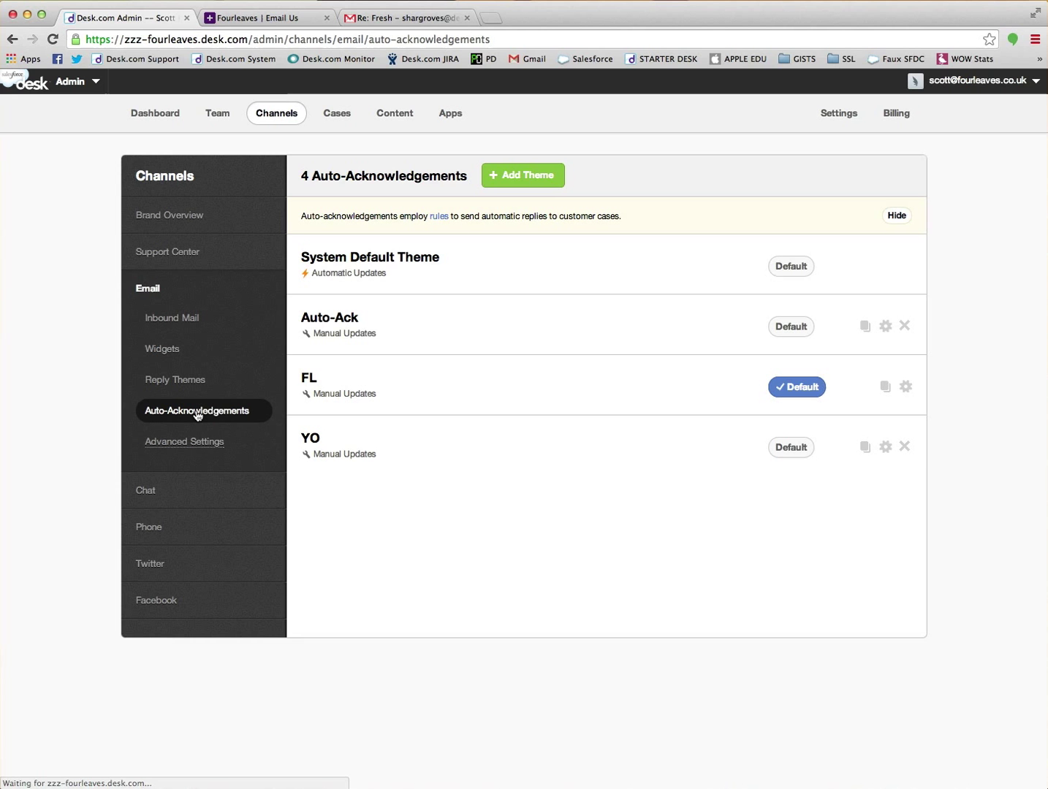
- Add a new auto-acknowledgement theme named 'Oranges'
click(523, 175)
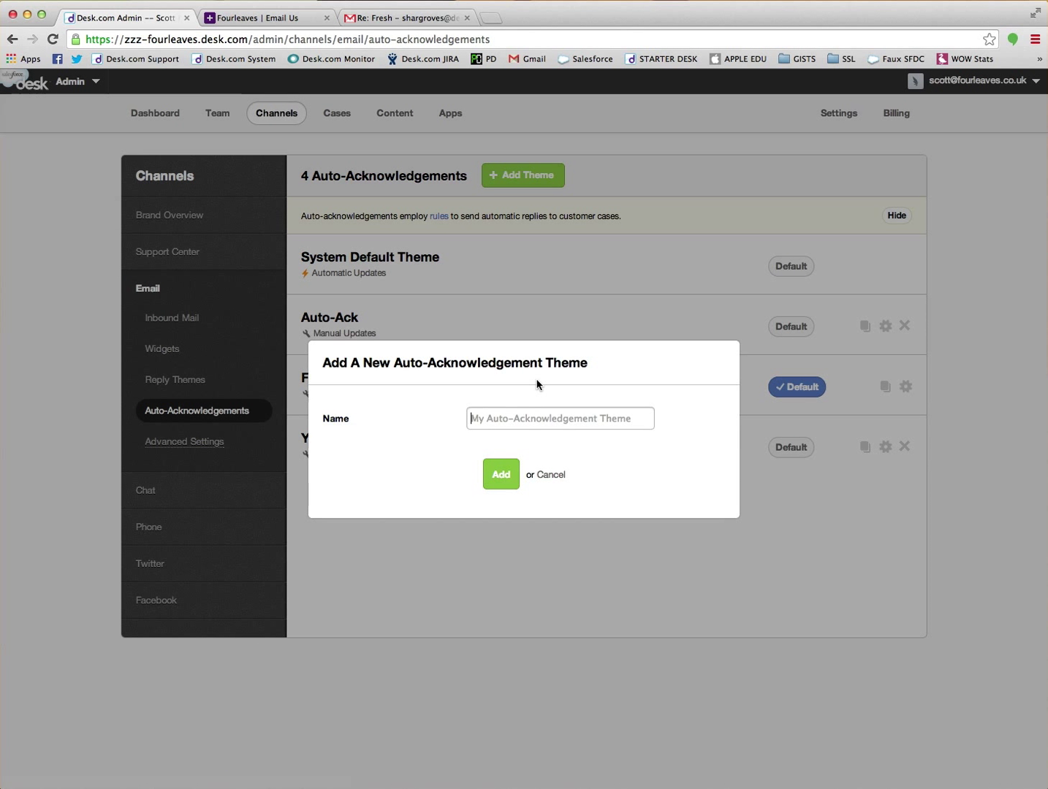
text(O)
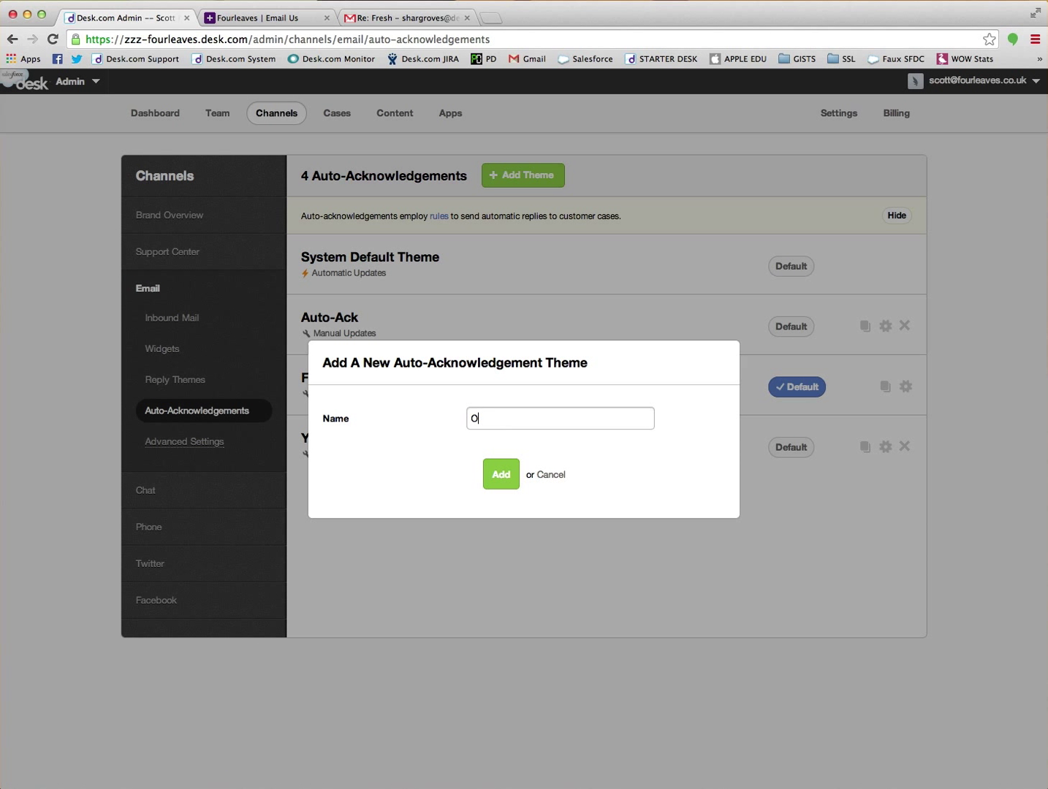
text(Oranges)
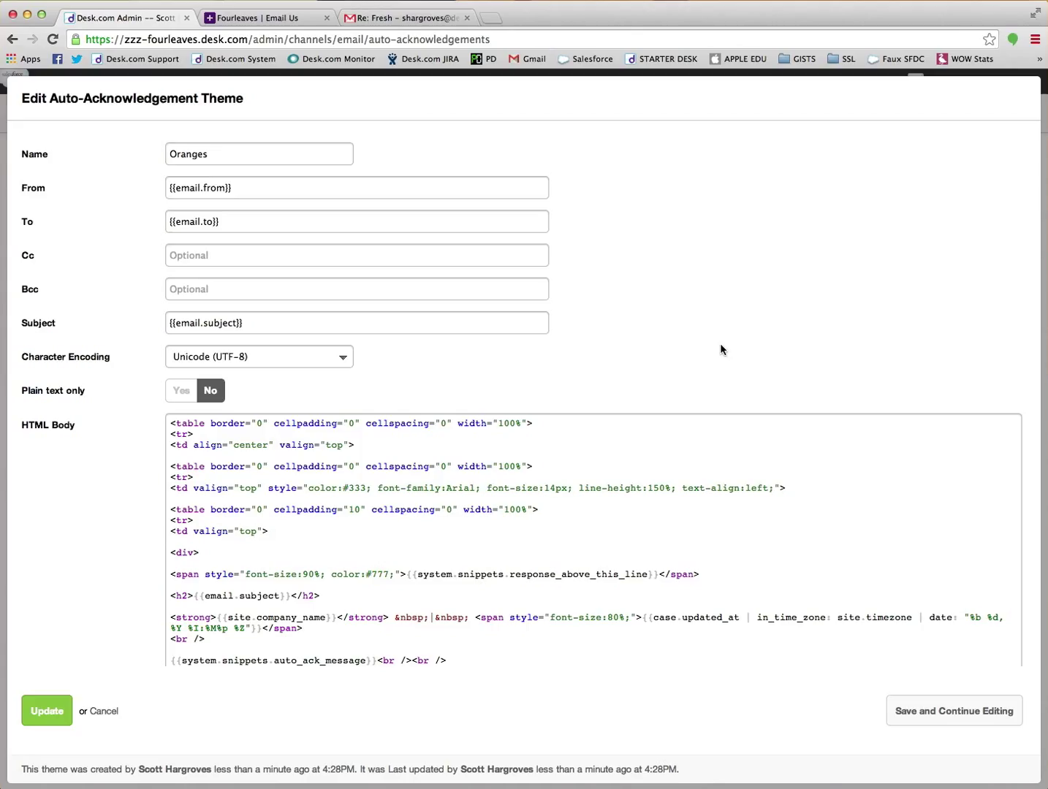
- Type a test word 'Hello' into the Oranges HTML body, then delete it
scroll(down, 3)
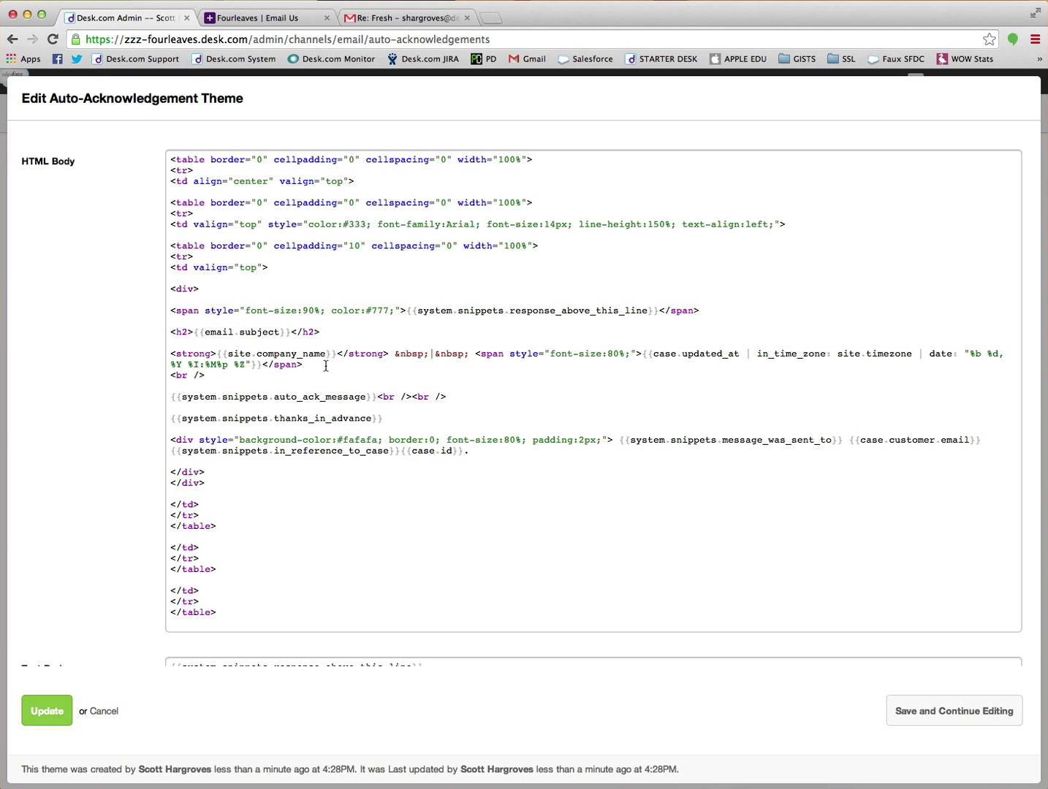
mouse_move(357, 381)
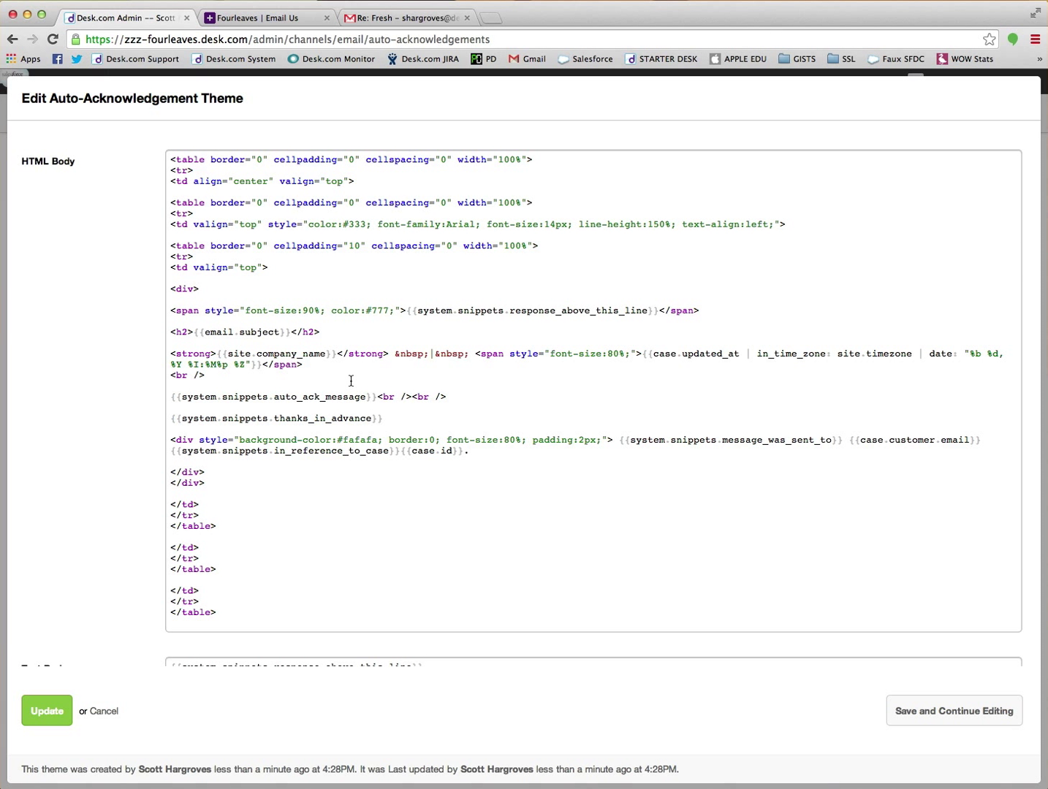
mouse_move(317, 397)
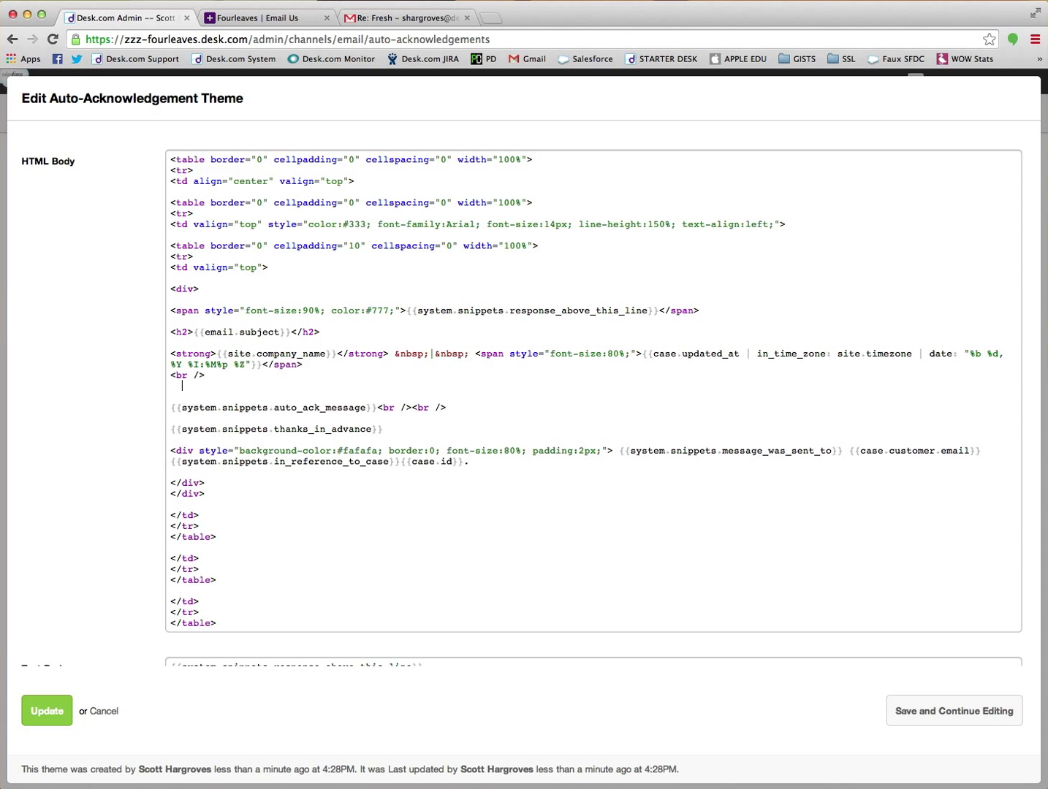
text(Hello)
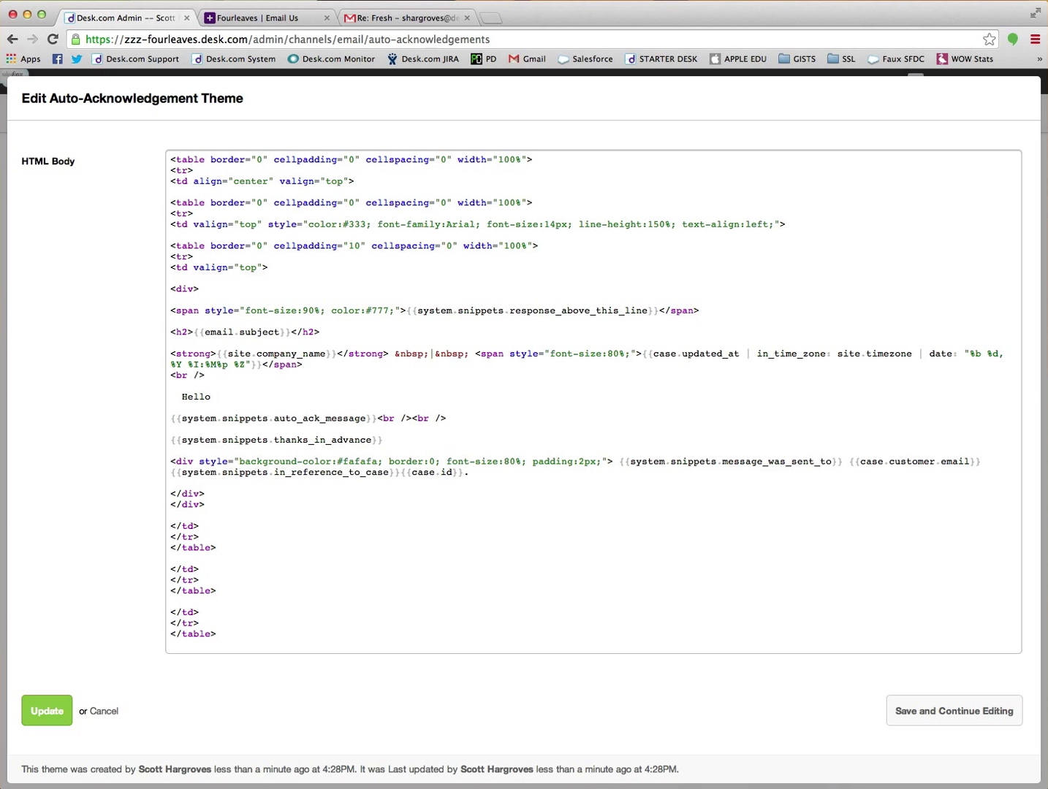
double_click(195, 397)
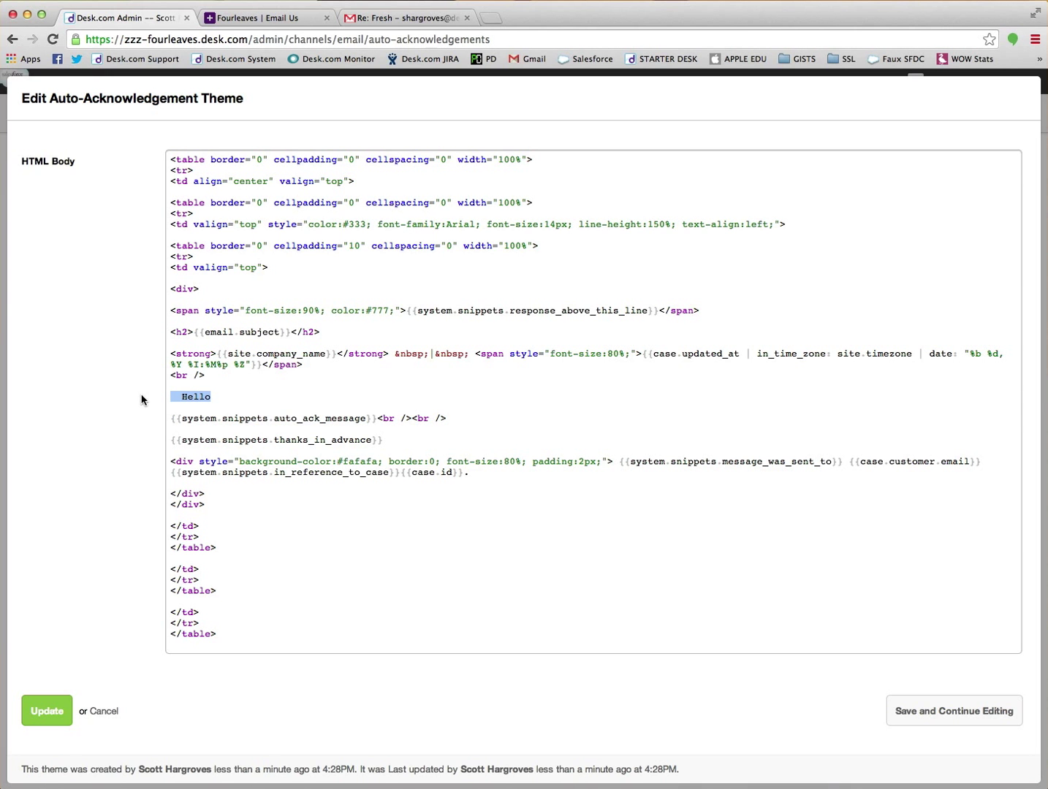
key(Delete)
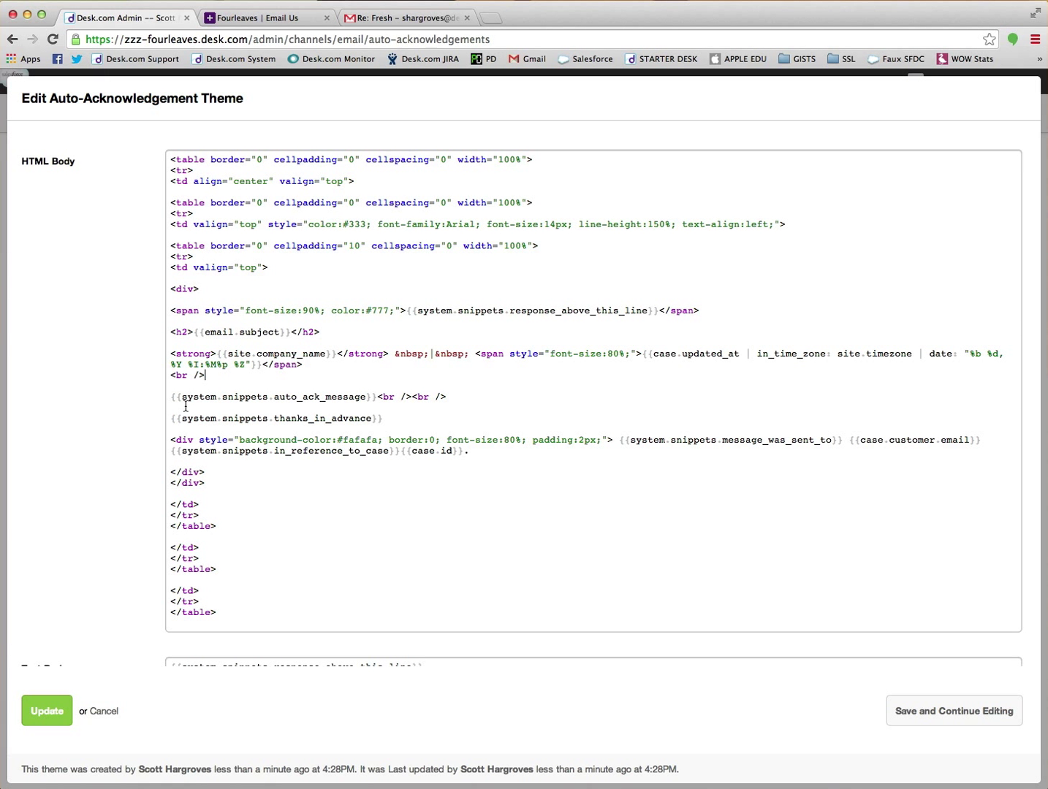
mouse_move(402, 419)
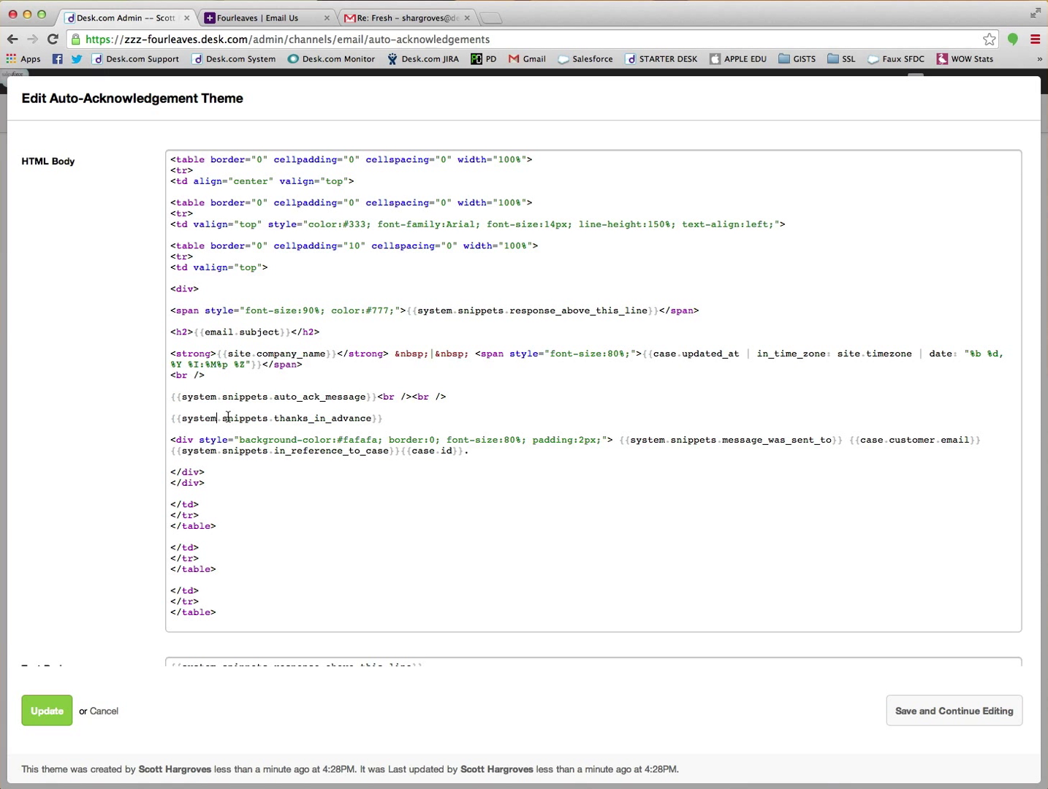
mouse_move(140, 605)
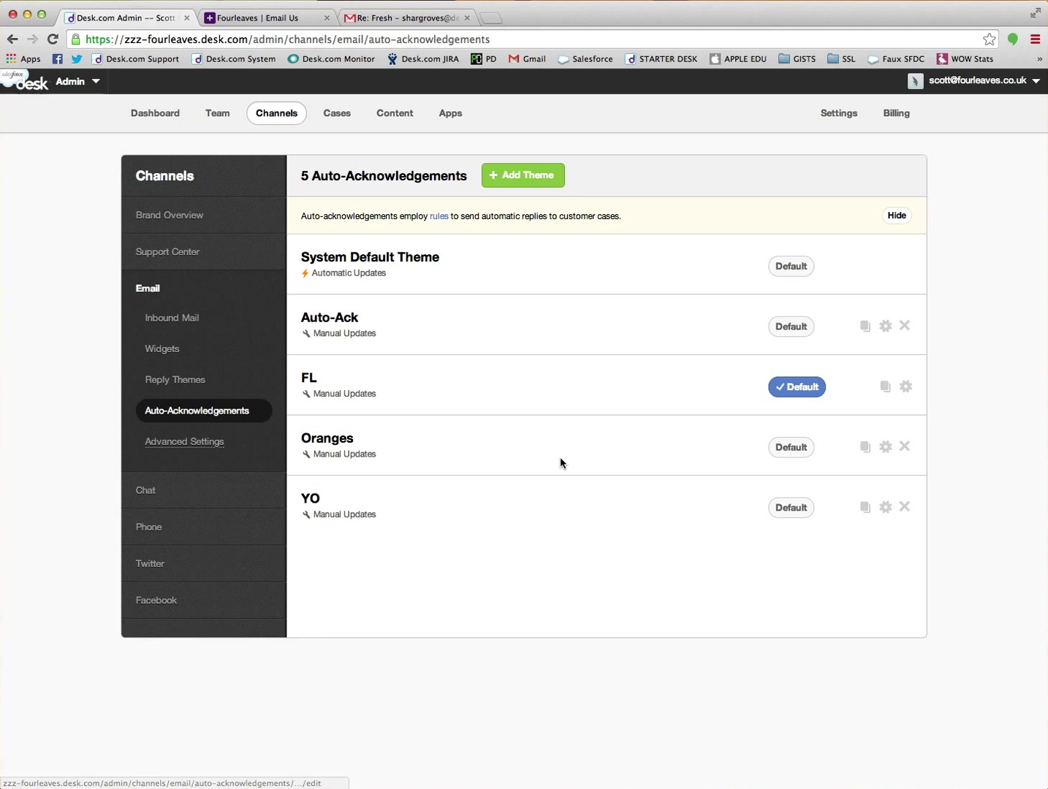
mouse_move(800, 455)
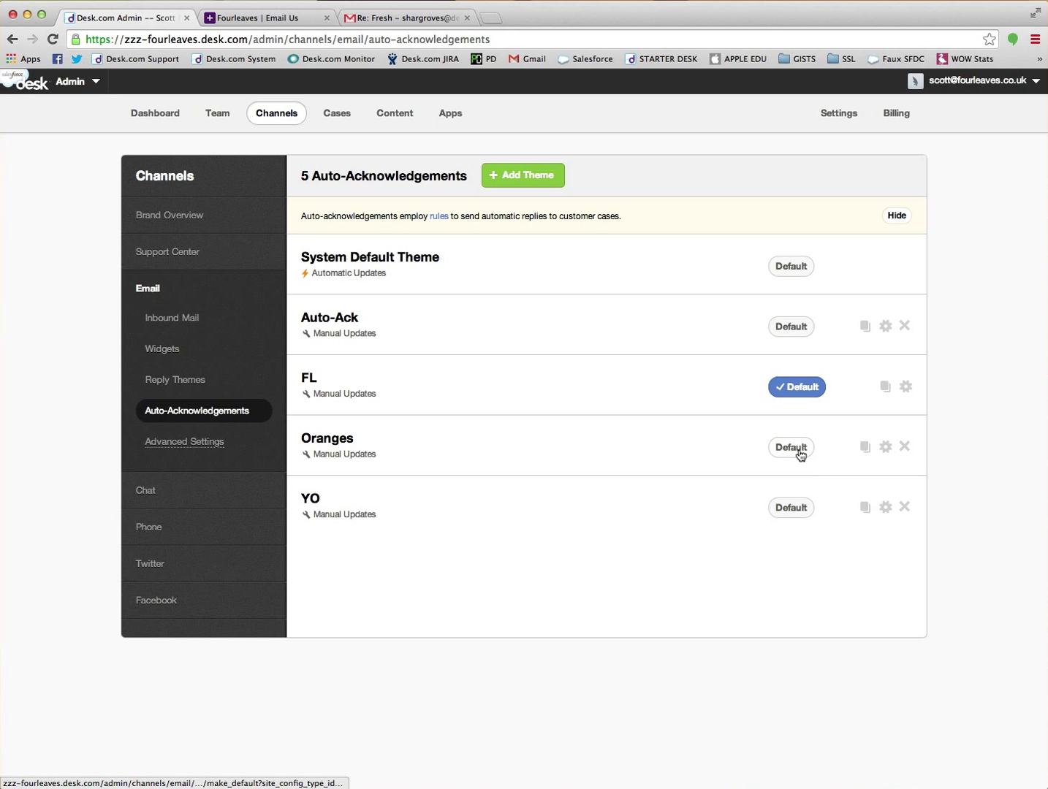
- Make Oranges the default auto-acknowledgement theme instead of FL
click(791, 447)
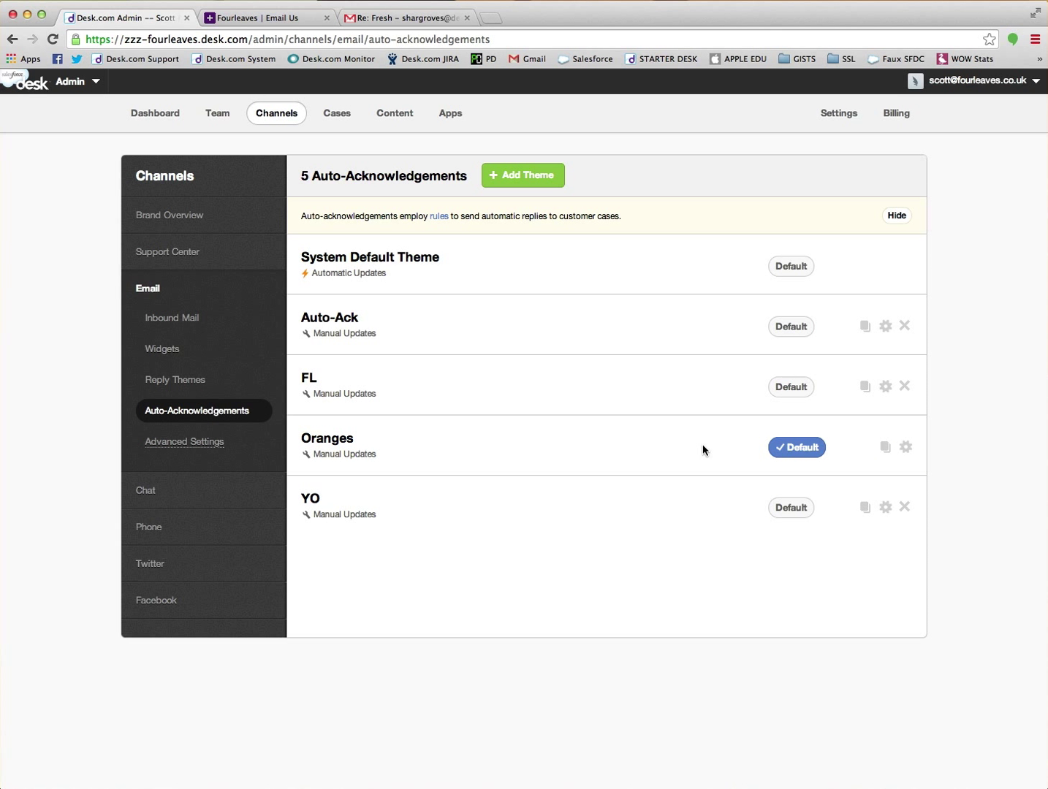
mouse_move(401, 452)
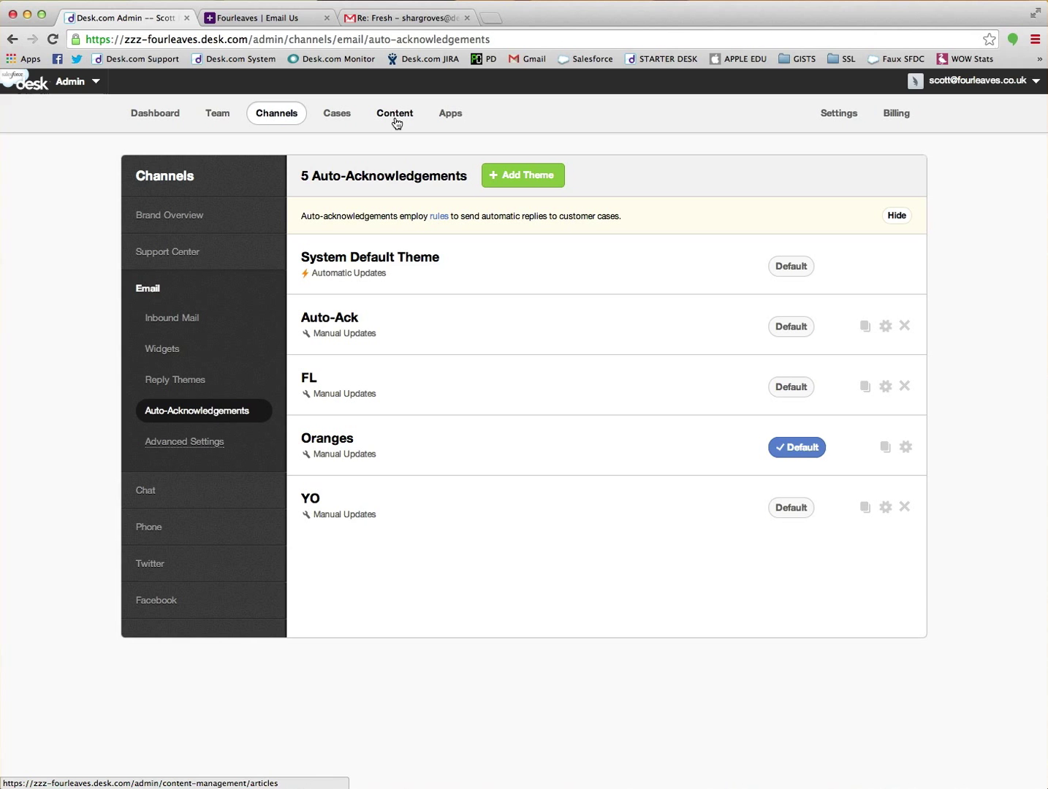
- Search Content > Snippets for 'thank' to show the thanks_in_advance snippet
click(395, 113)
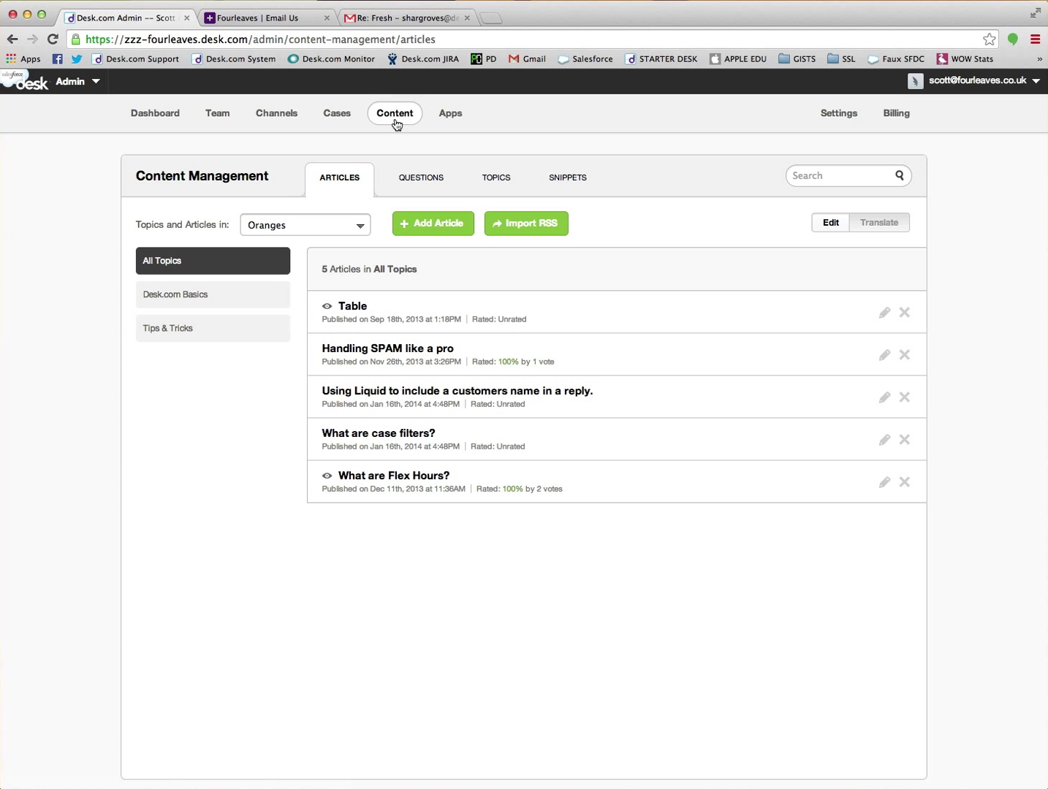
click(567, 177)
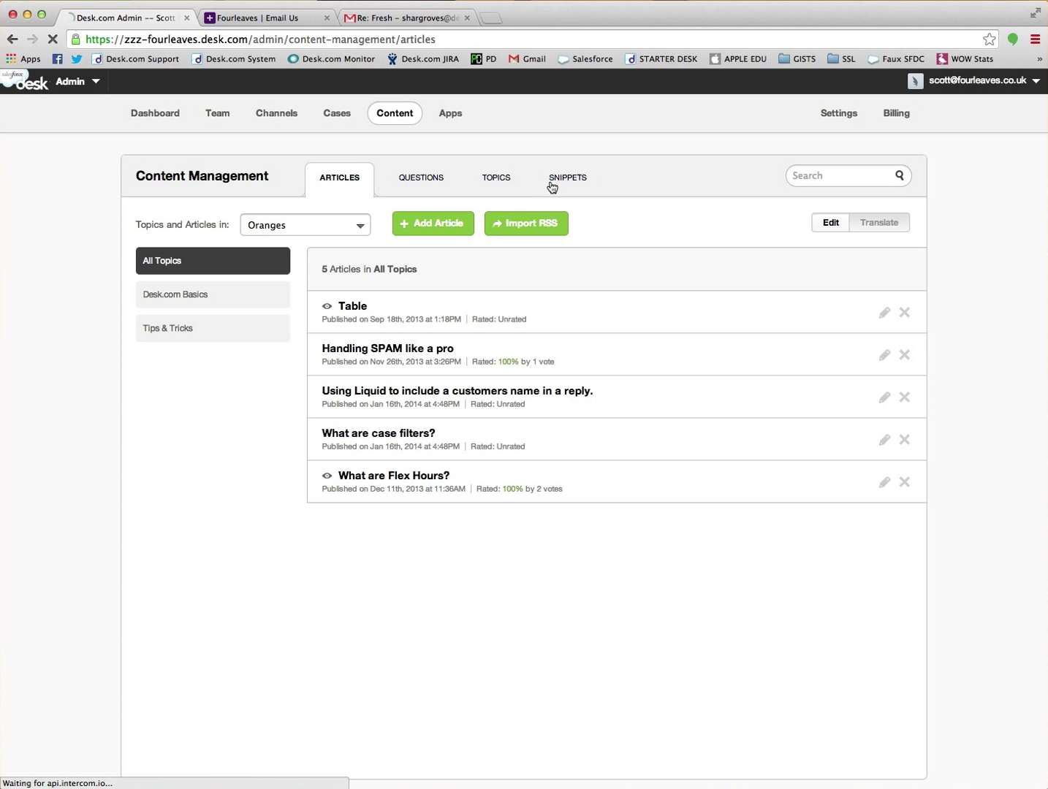
click(566, 178)
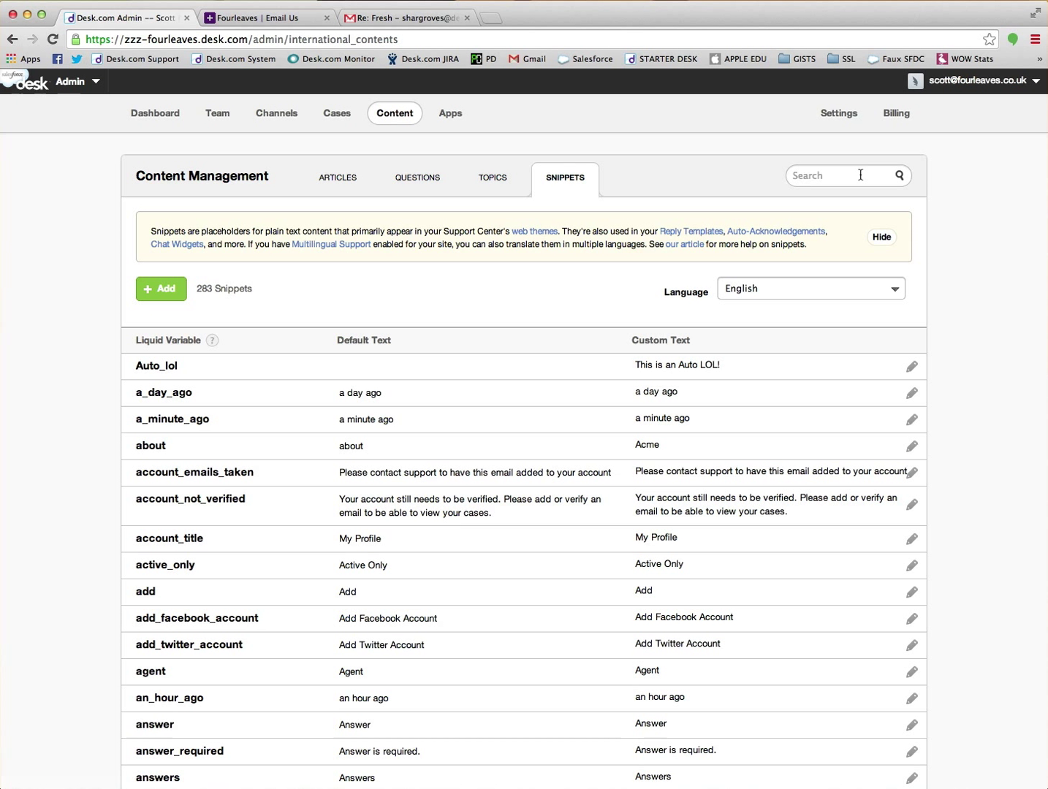
text(thanks)
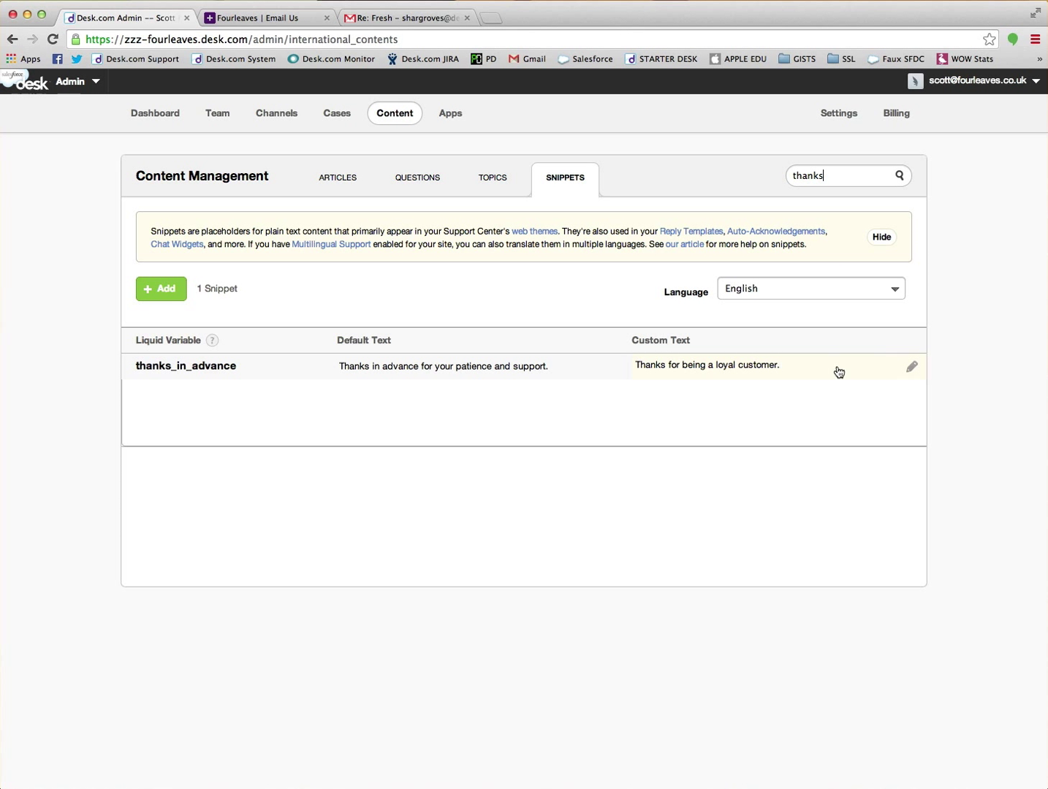
mouse_move(912, 368)
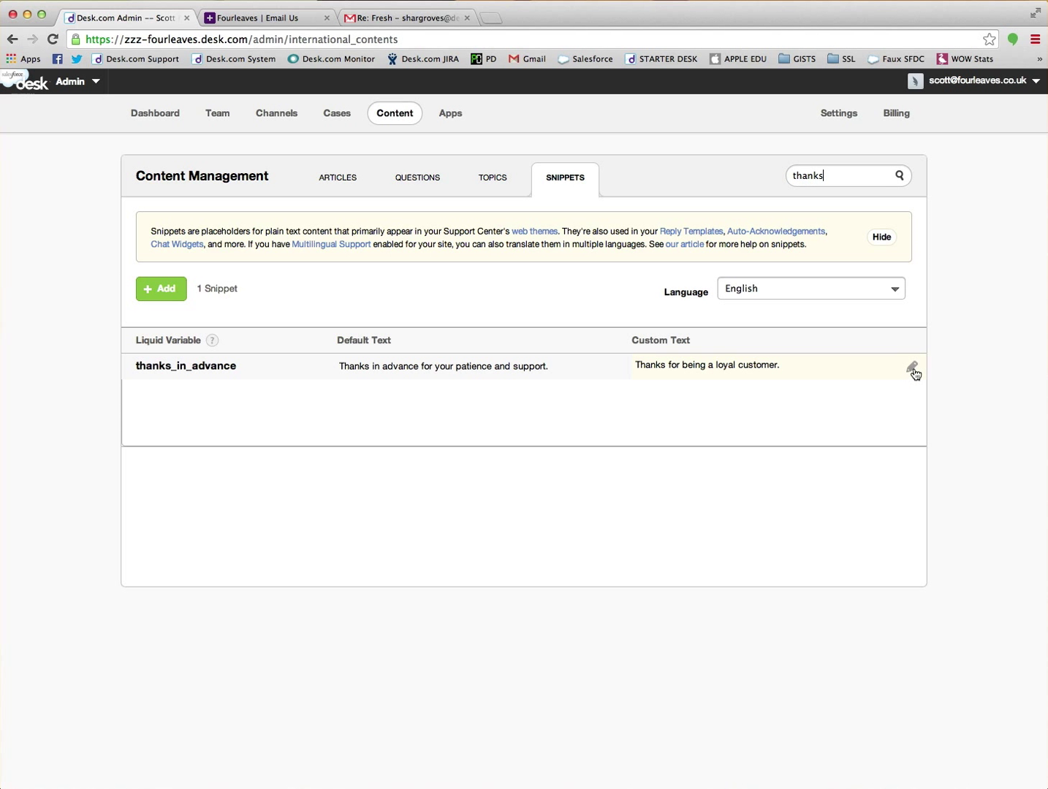
- Edit the thanks_in_advance text to read 'Thanks for being a loyal Oranges customer.' and save it
click(911, 368)
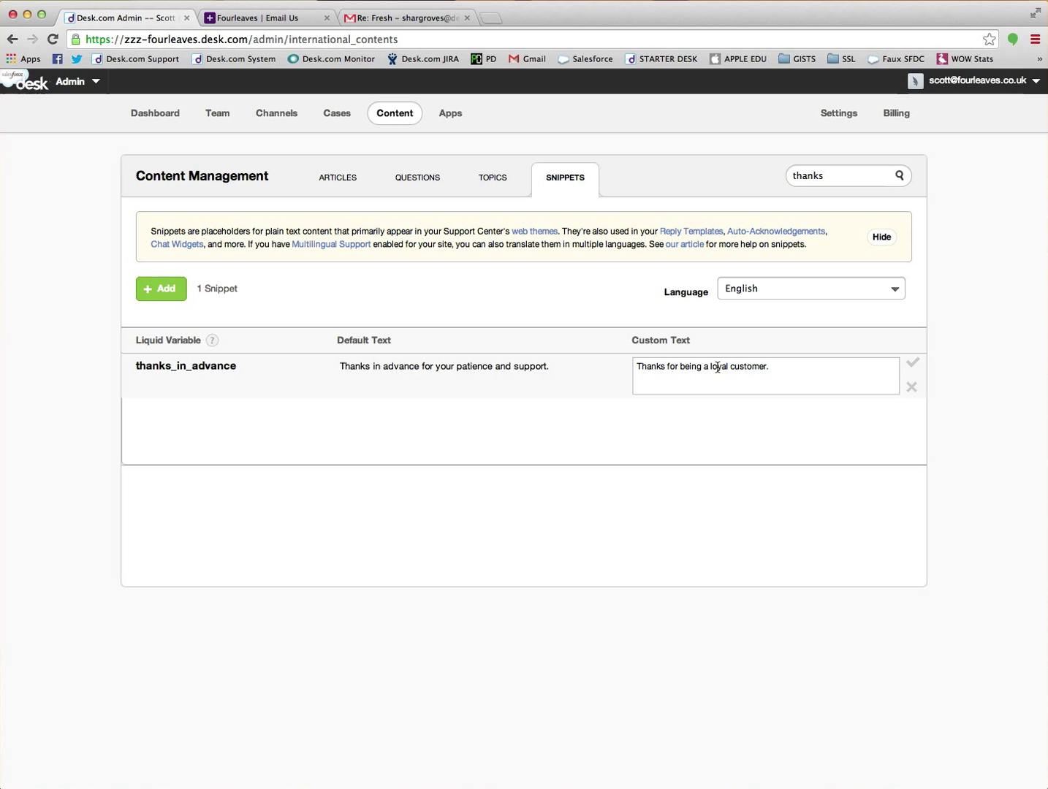
text(Oranges)
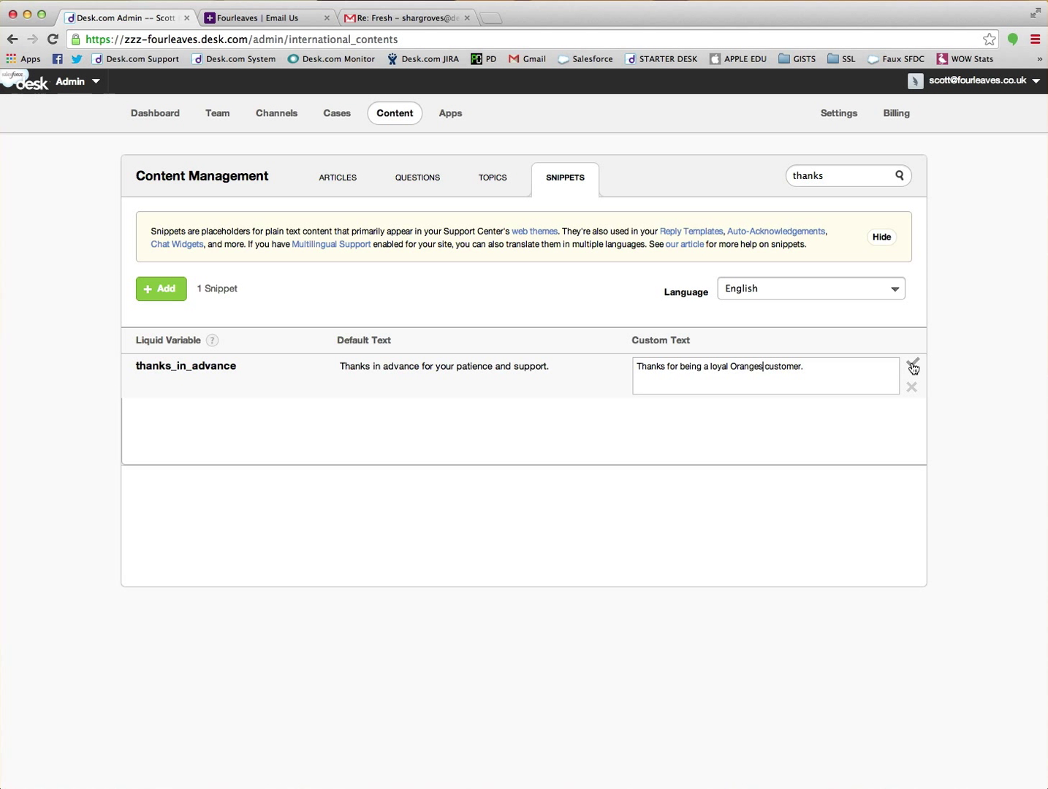
click(913, 366)
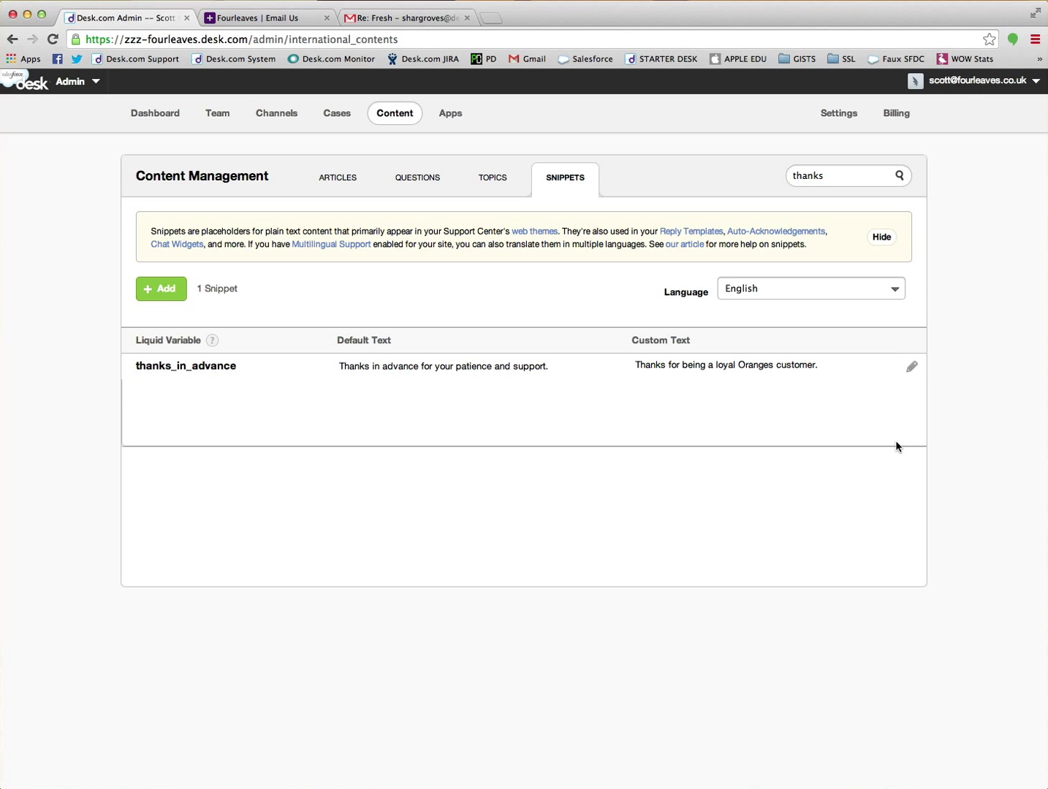
mouse_move(880, 436)
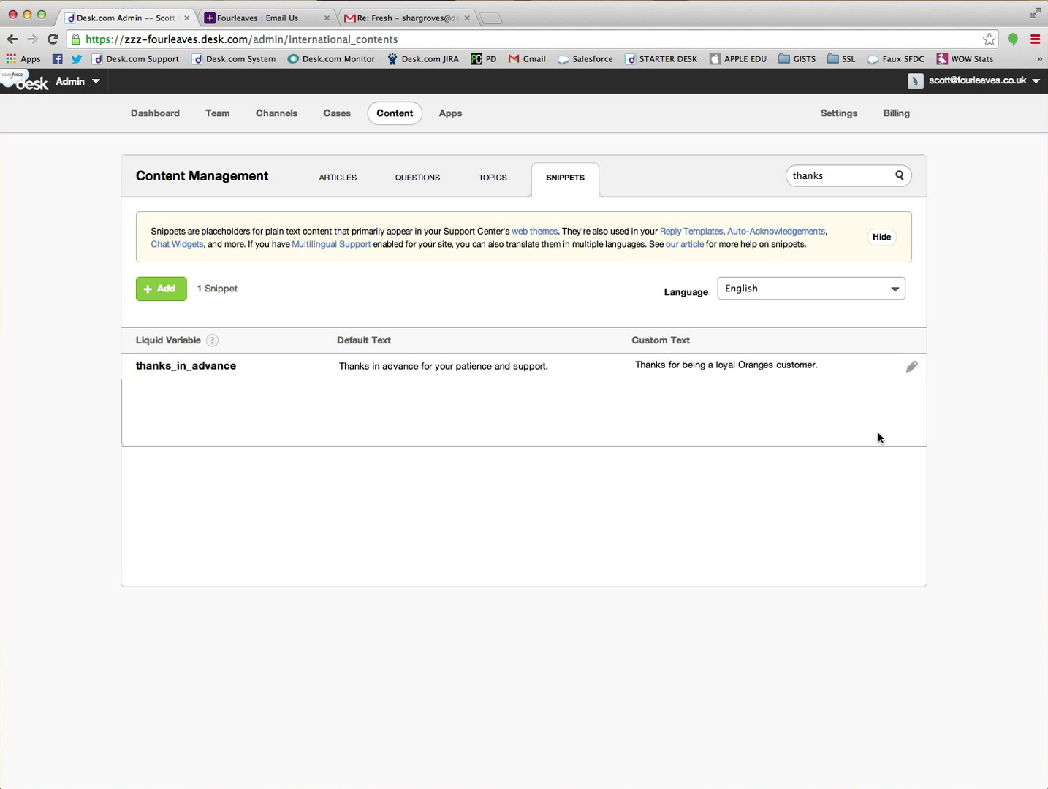
mouse_move(808, 390)
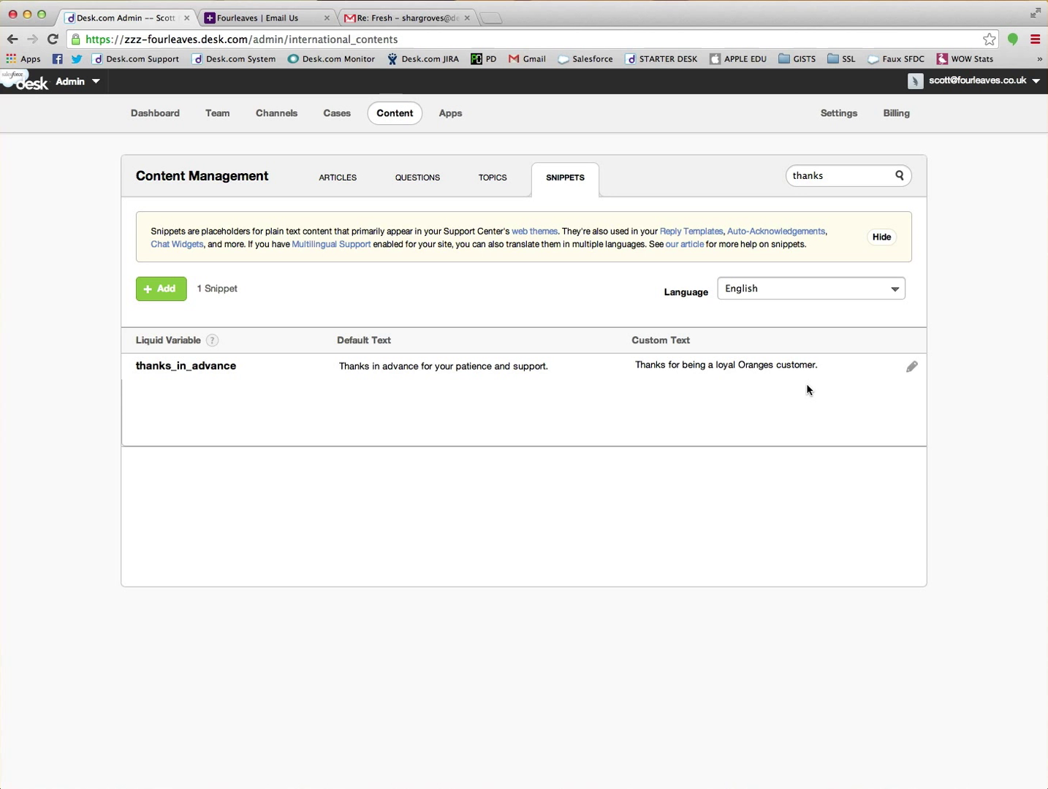
mouse_move(772, 421)
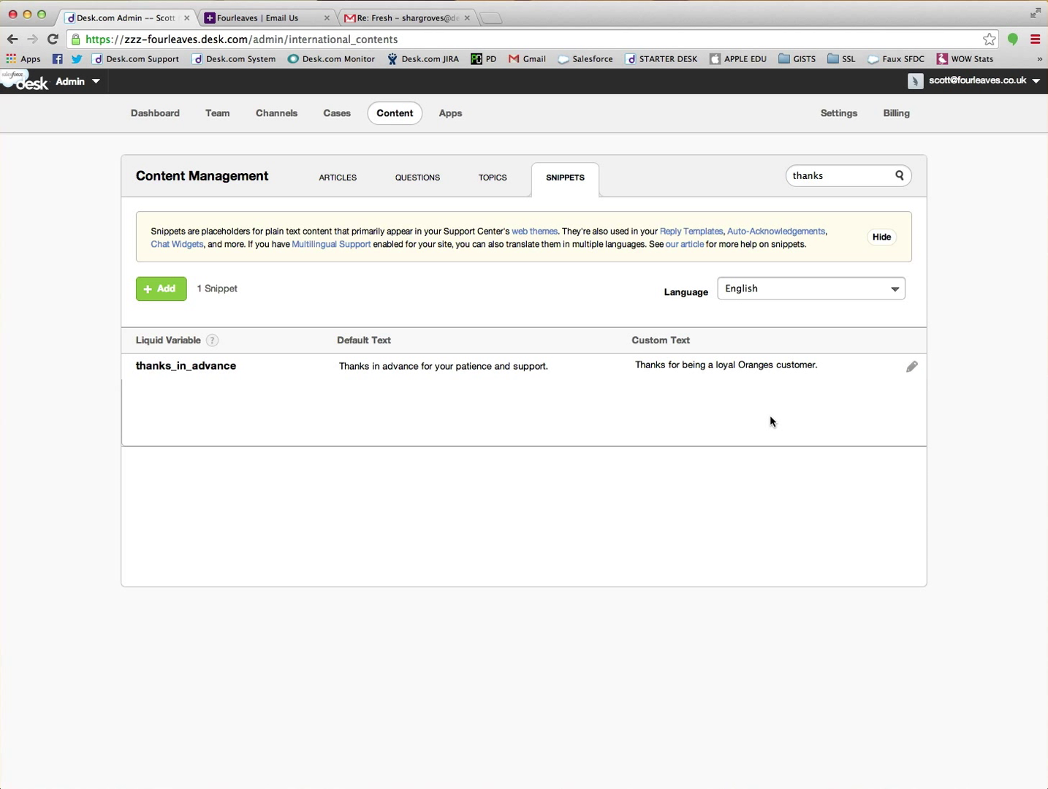
mouse_move(243, 371)
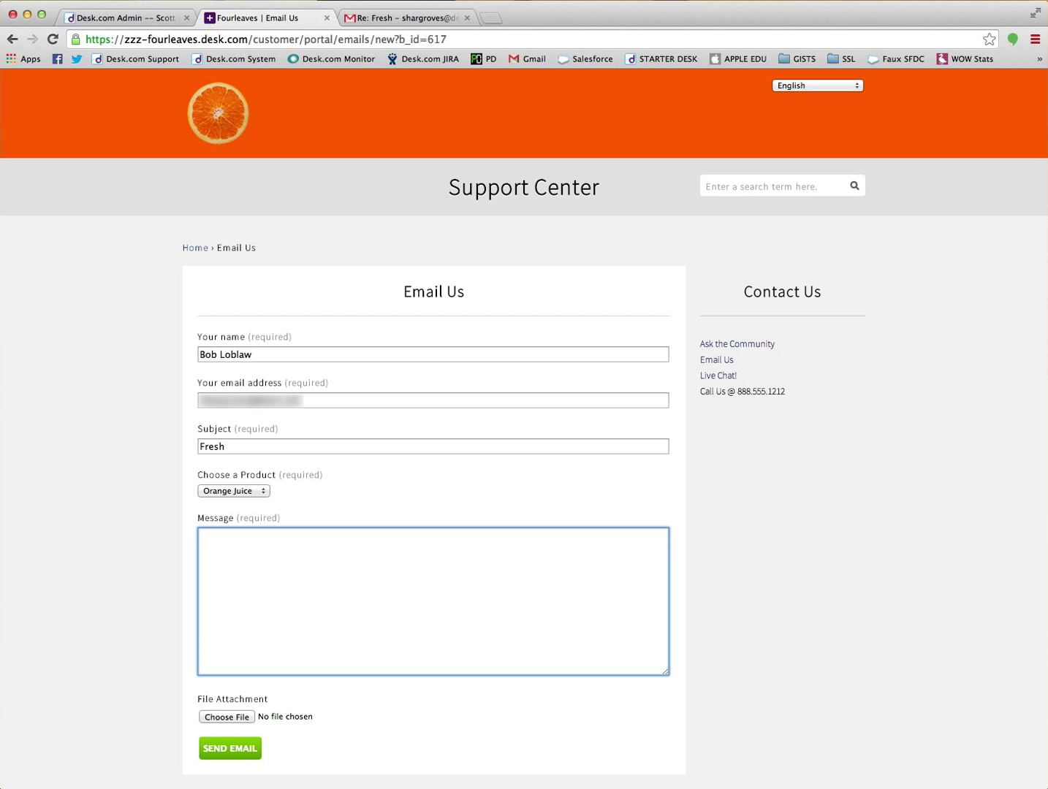
- Send the test email with message 'How fresh is your juice?', then go to the Gmail tab
text(How fr)
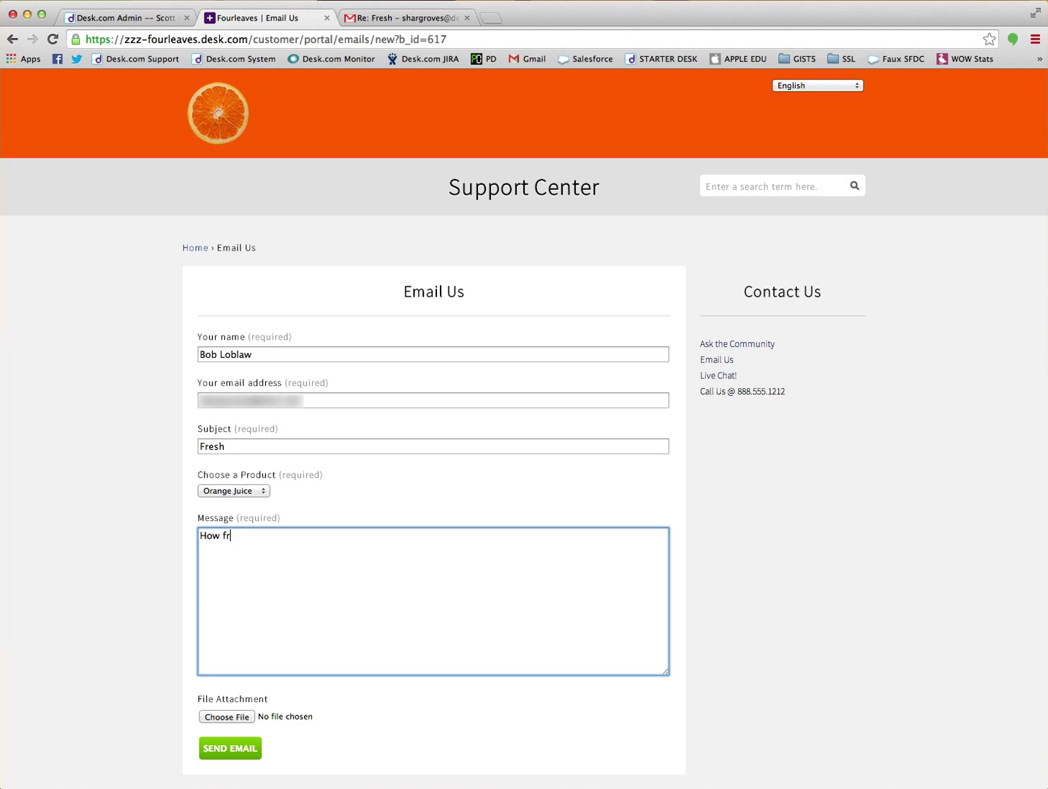
text(esh is yo)
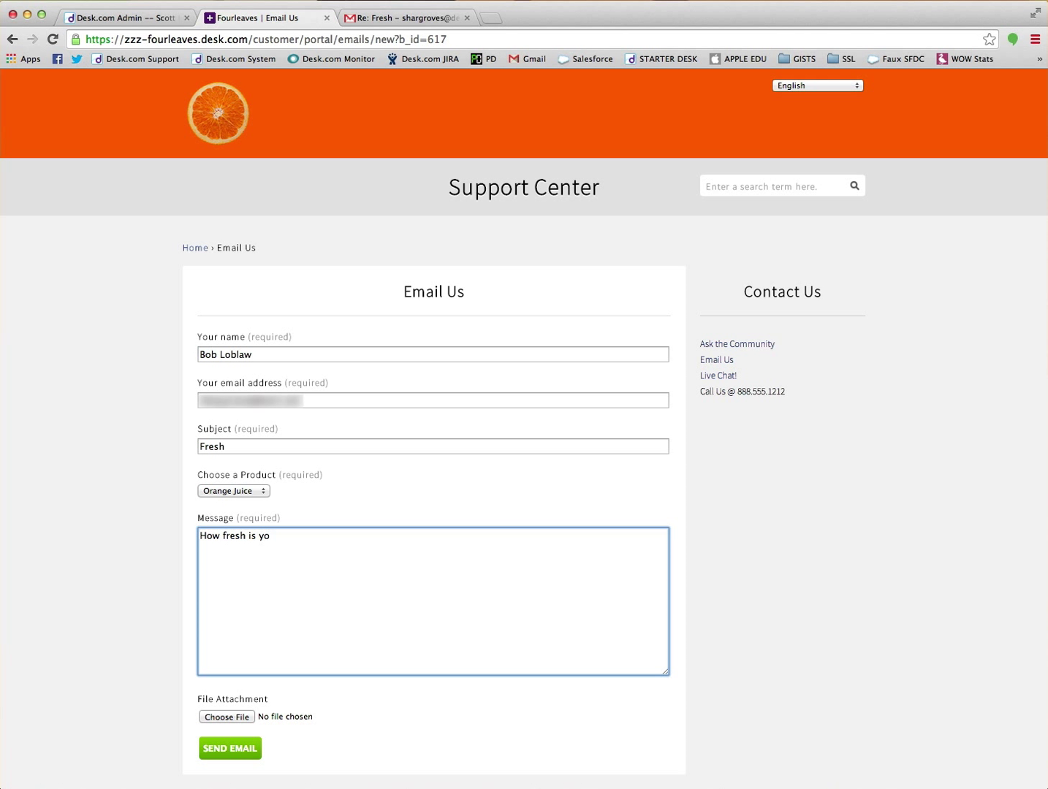
text(ur j)
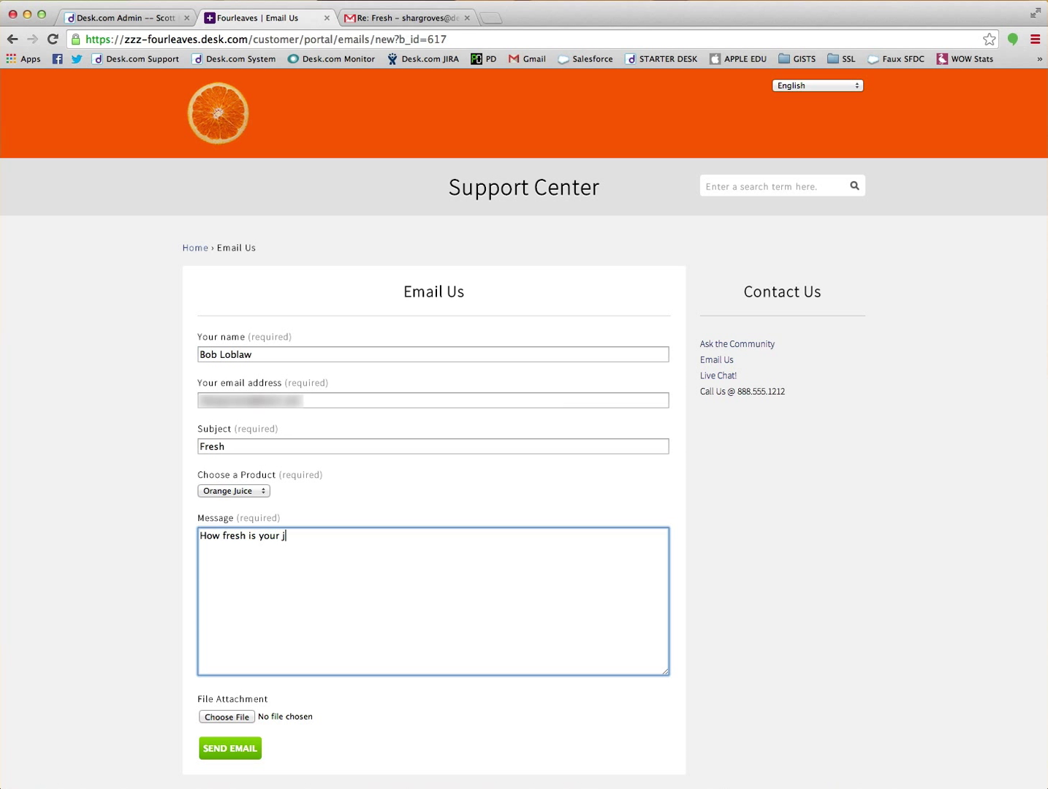
text(uice?)
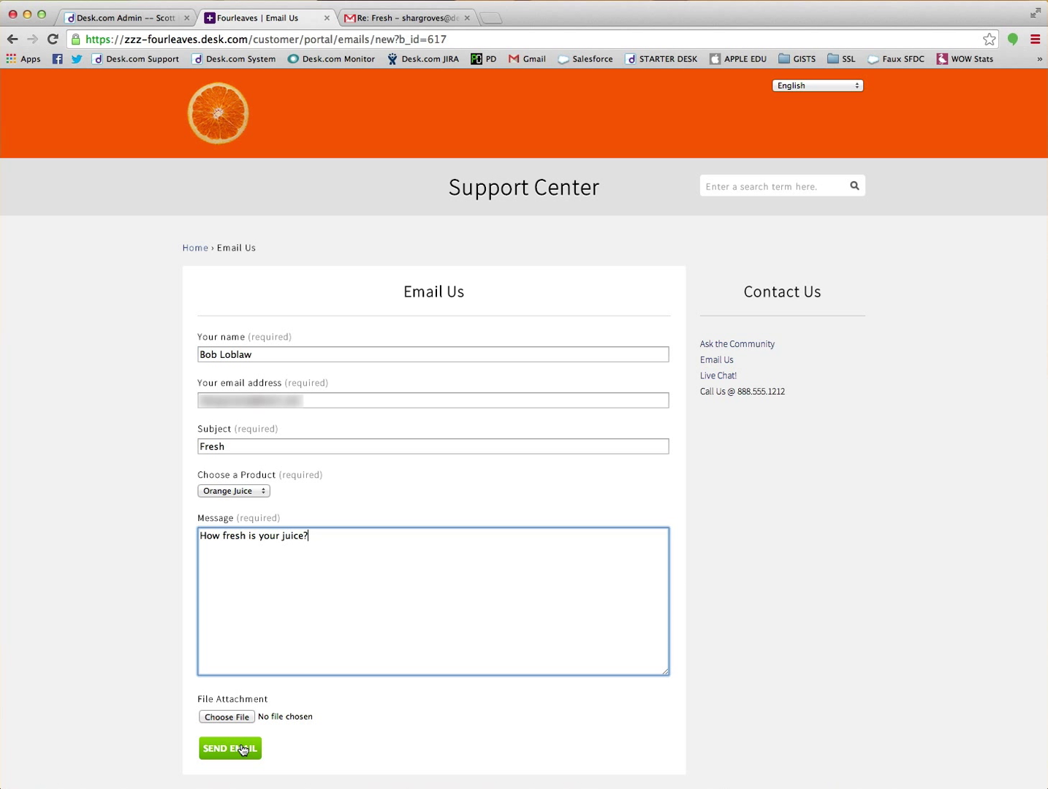
click(229, 769)
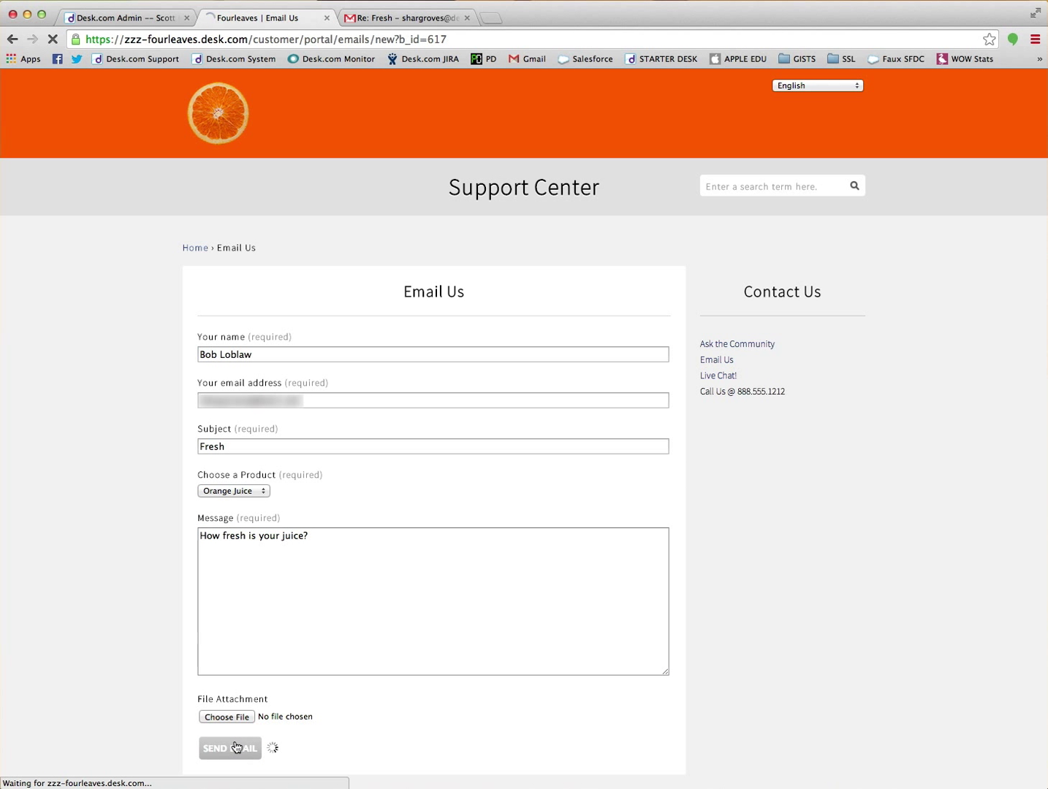
click(229, 749)
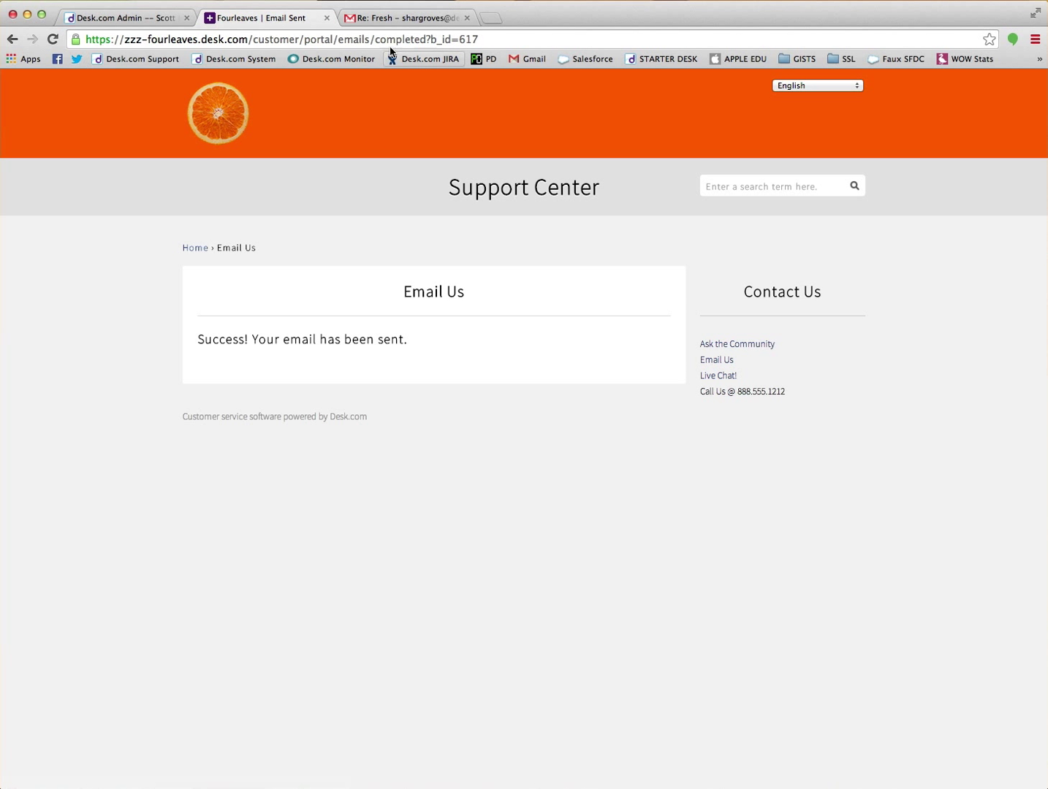
click(412, 17)
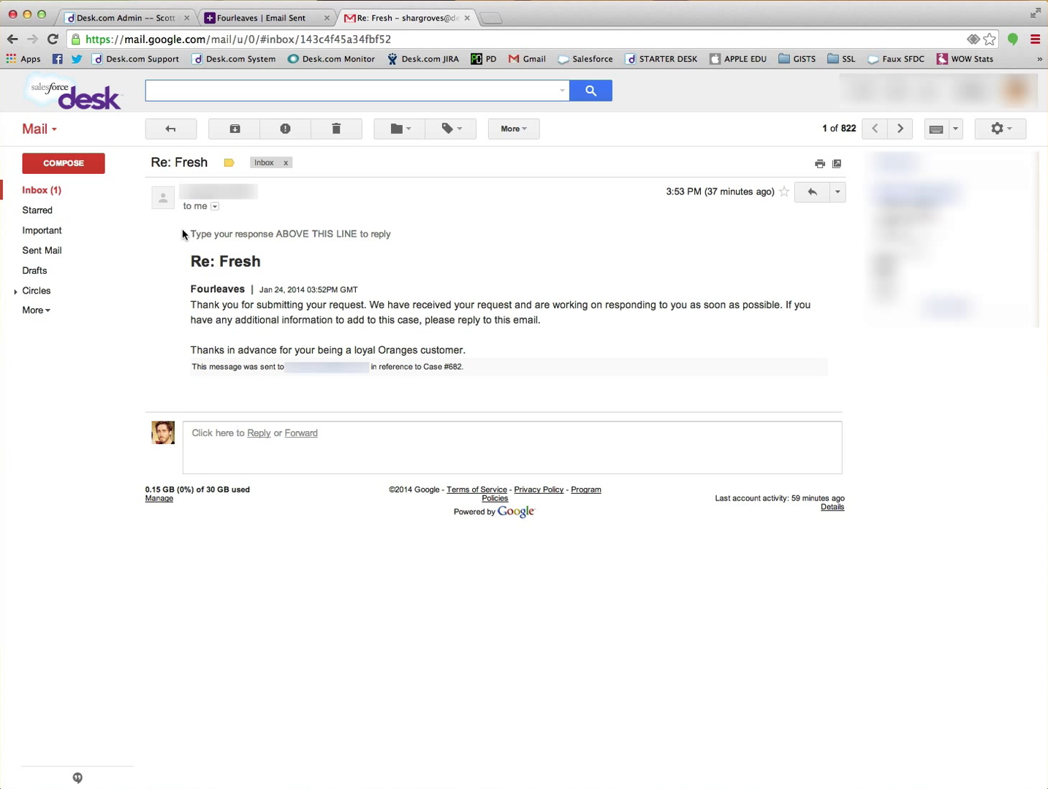
click(350, 90)
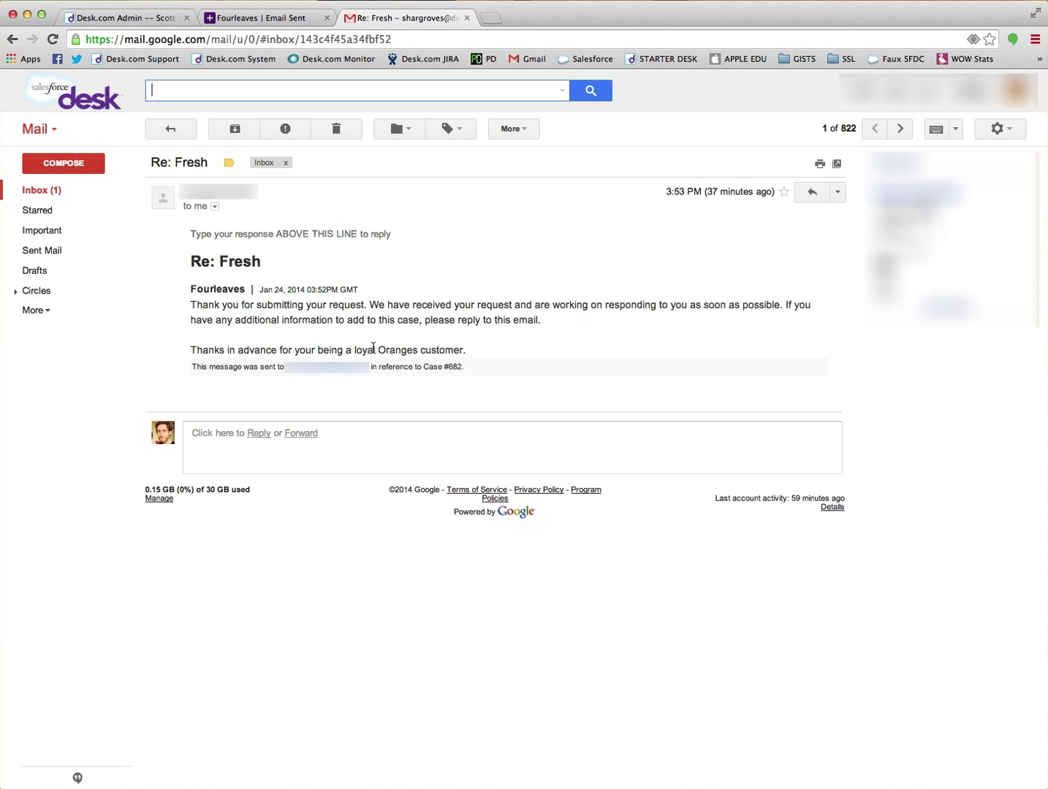